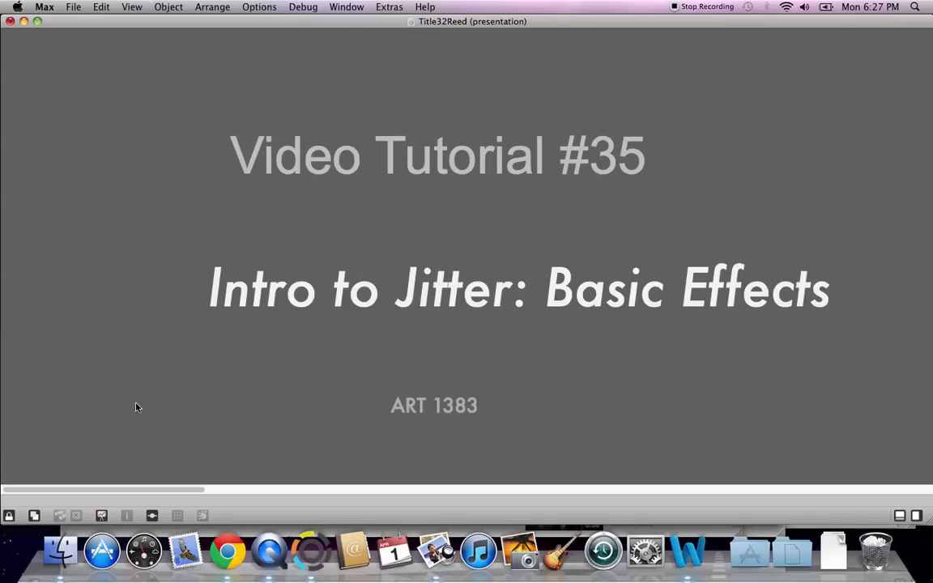
- Open the File menu to reach the Open Recent Patcher submenu
{"action": "left_click", "coordinate": [73, 7]}
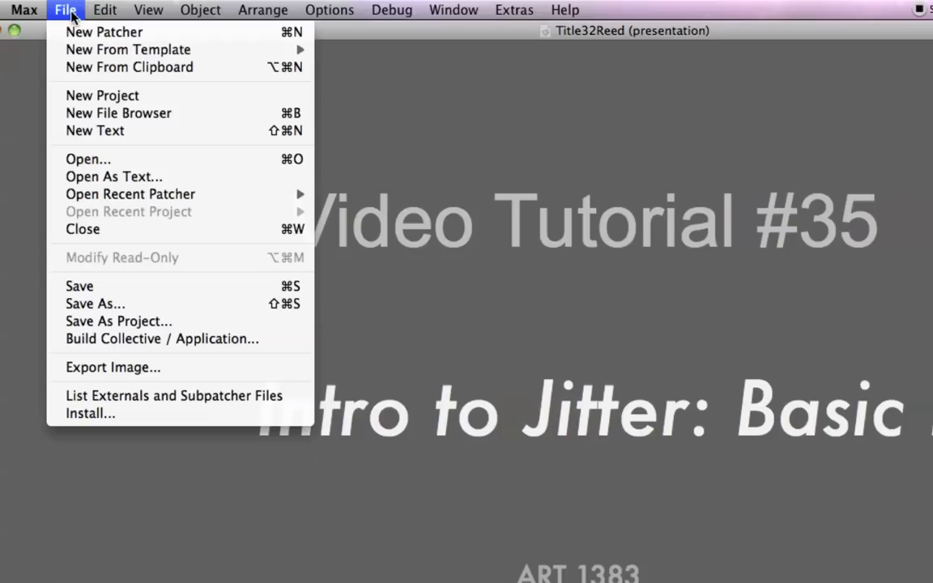
{"action": "mouse_move", "coordinate": [129, 194]}
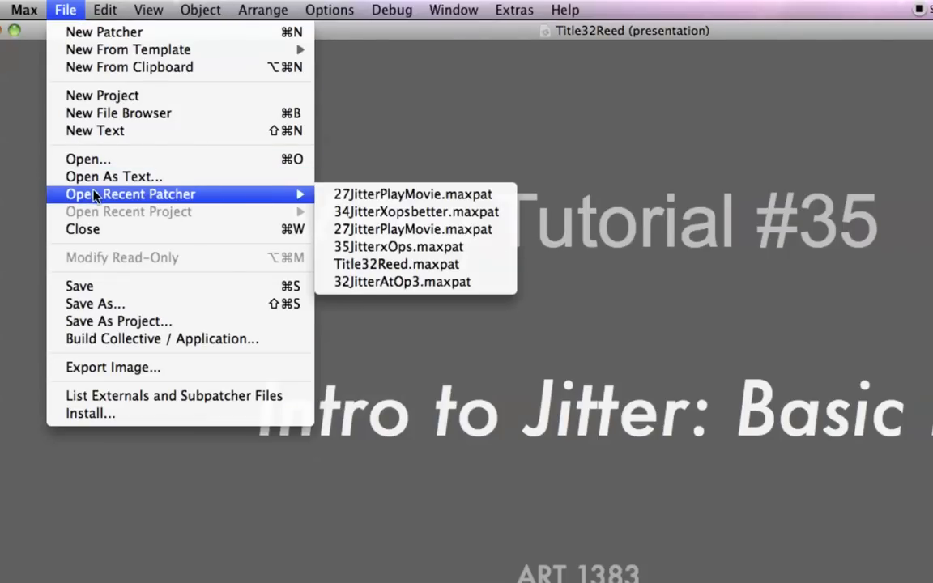
{"action": "mouse_move", "coordinate": [413, 193]}
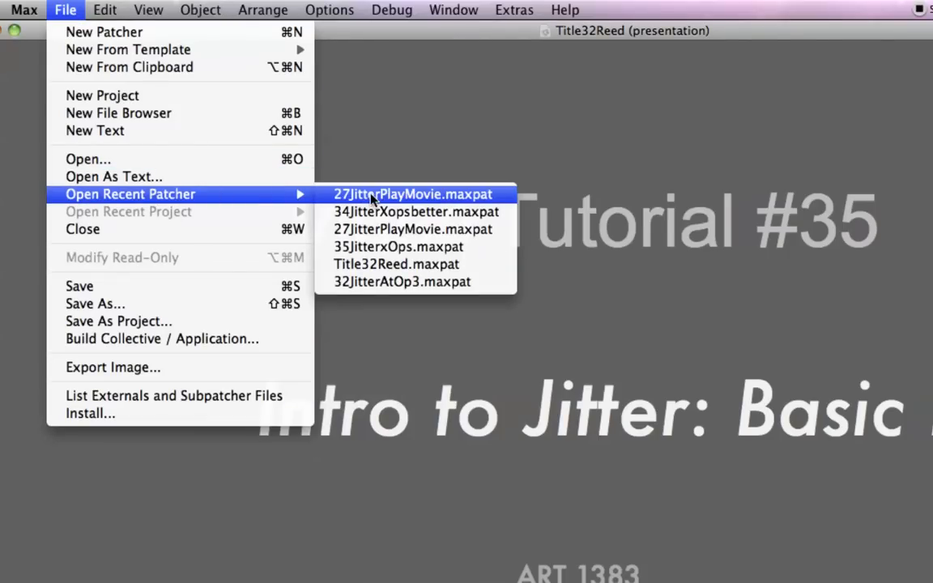
- Open 27JitterPlayMovie.maxpat, unlock it, and begin replacing jit.window with jit.pwindow
{"action": "left_click", "coordinate": [412, 193]}
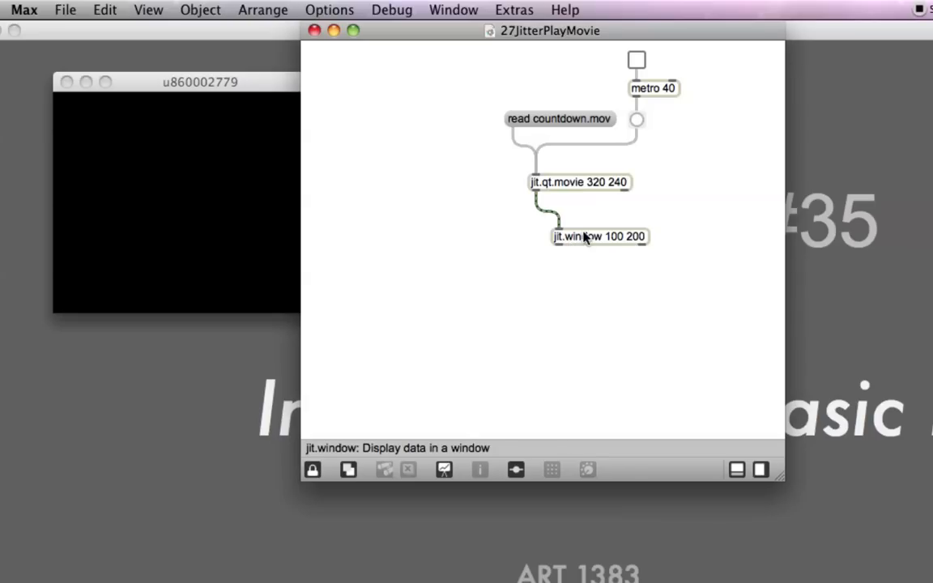
{"action": "left_click", "coordinate": [312, 470]}
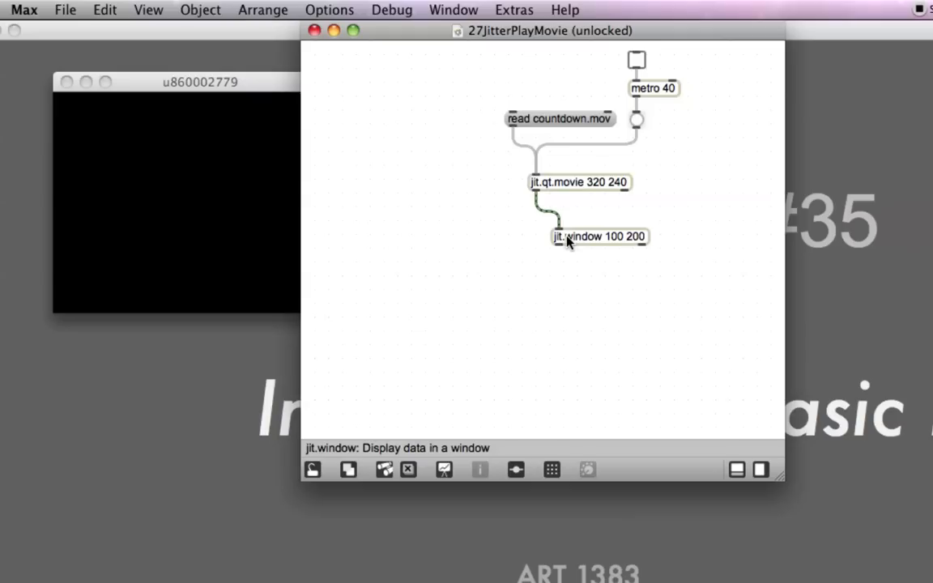
{"action": "left_click", "coordinate": [599, 236]}
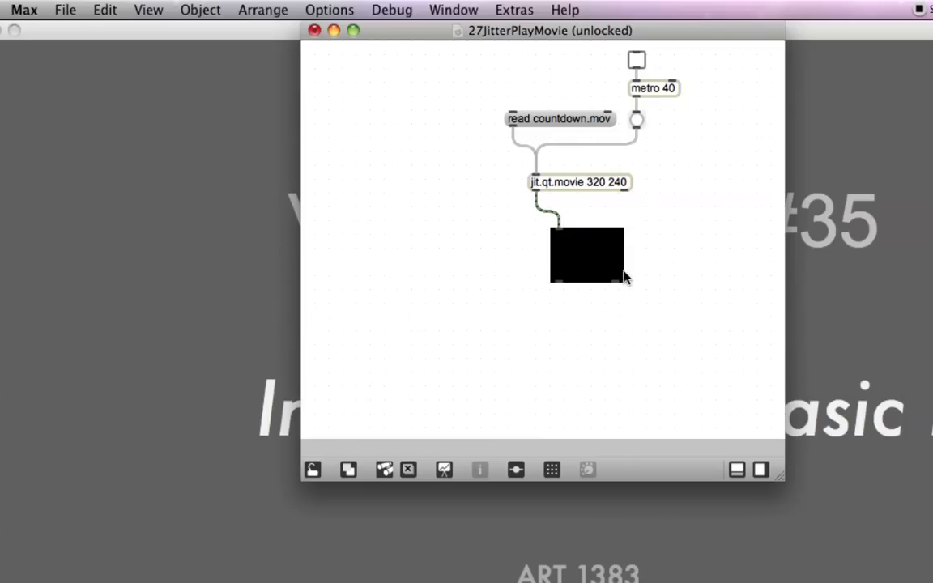
{"action": "mouse_move", "coordinate": [565, 60]}
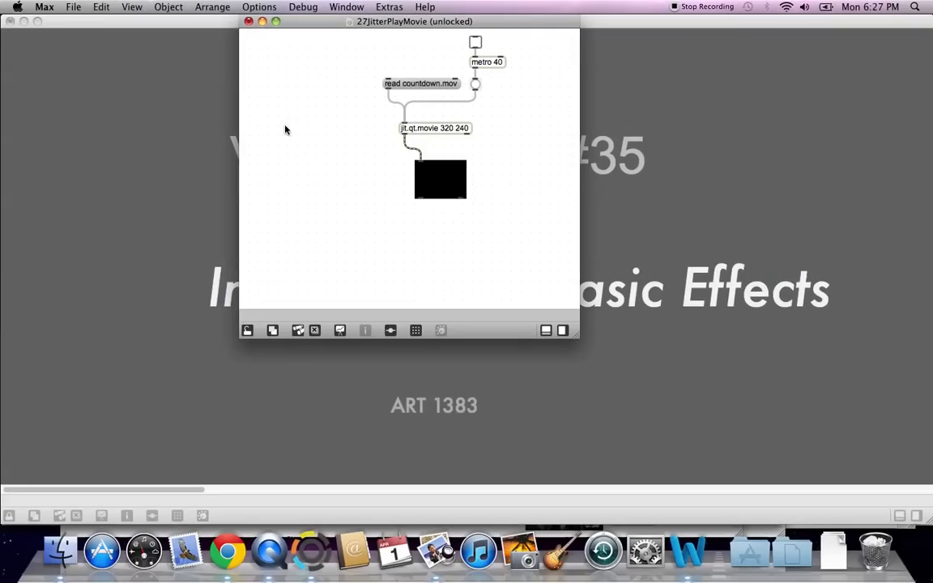
- Move the patcher window left and resize it larger, then greatly enlarge the jit.pwindow display
{"action": "left_click_drag", "start_coordinate": [415, 21], "coordinate": [190, 21]}
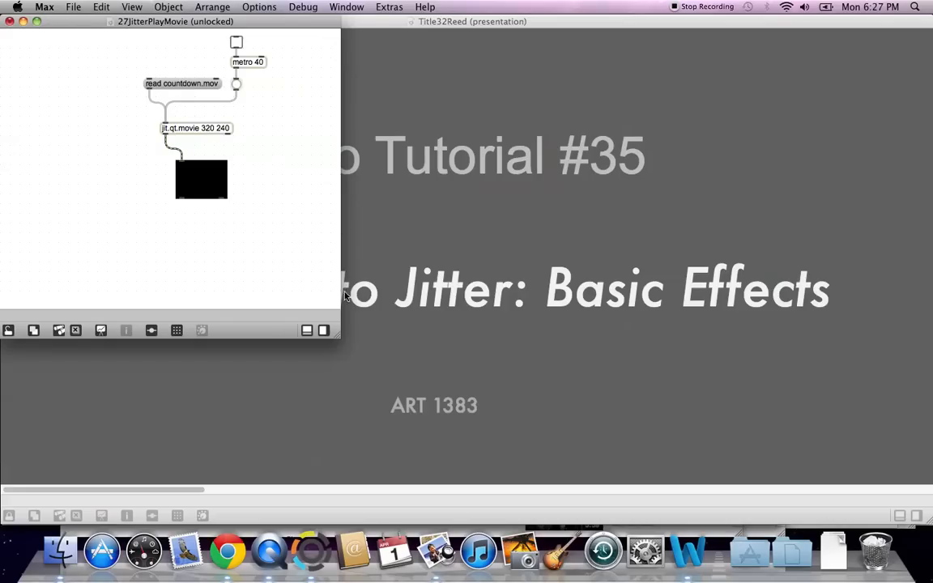
{"action": "left_click_drag", "start_coordinate": [340, 335], "coordinate": [509, 492]}
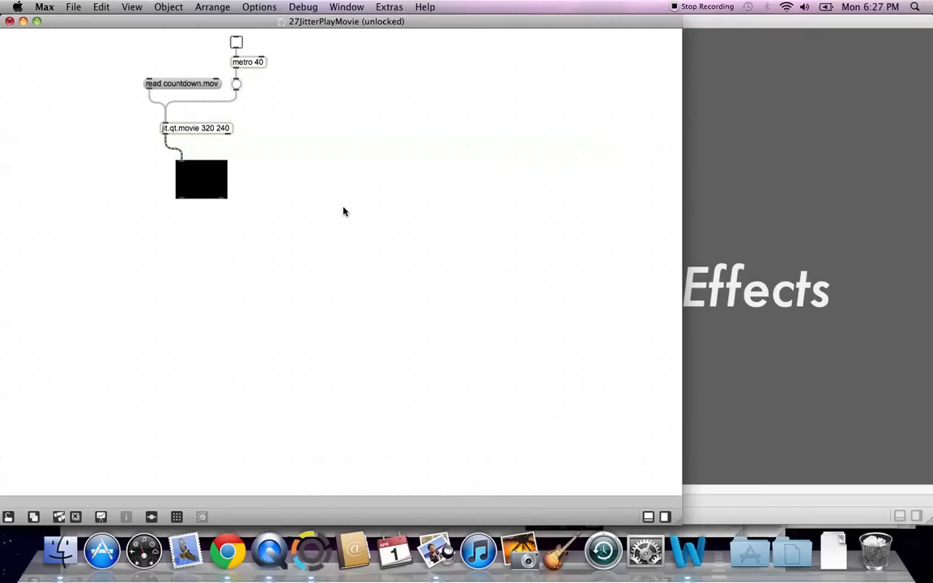
{"action": "left_click", "coordinate": [131, 7]}
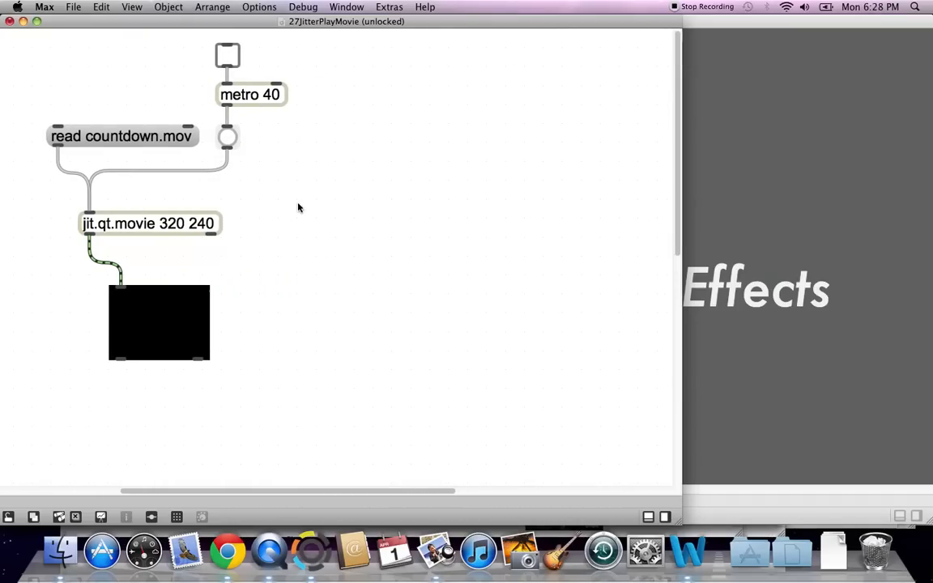
{"action": "mouse_move", "coordinate": [215, 361]}
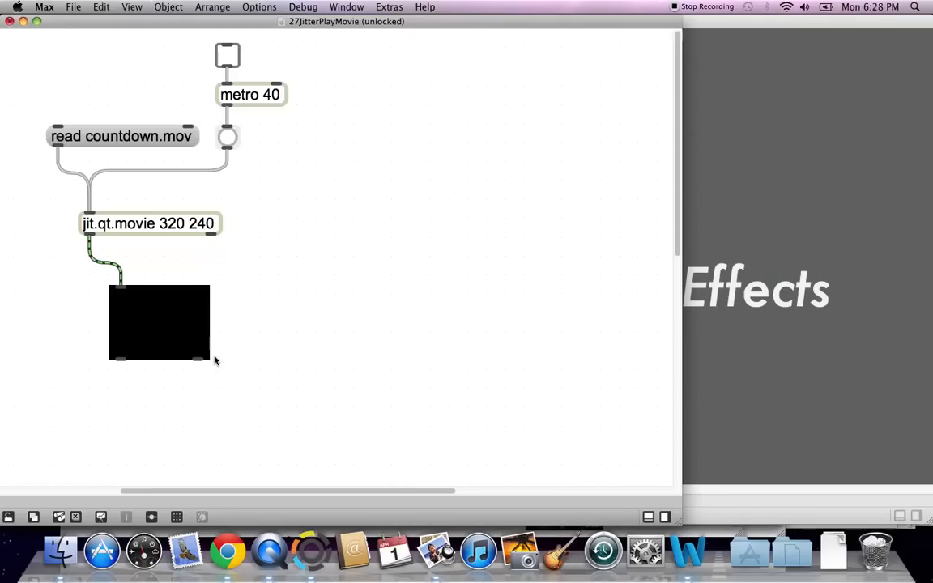
{"action": "left_click_drag", "start_coordinate": [209, 359], "coordinate": [225, 368]}
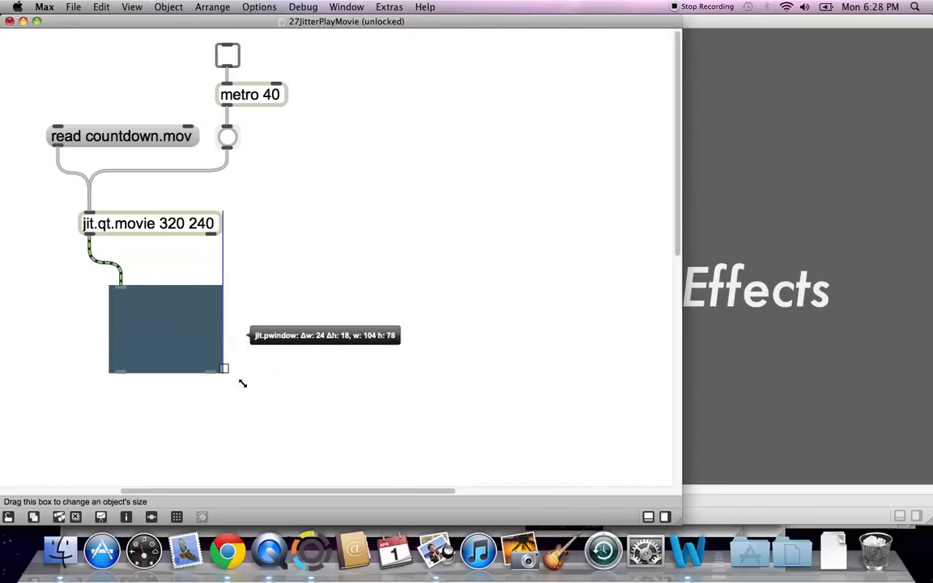
{"action": "left_click_drag", "start_coordinate": [225, 368], "coordinate": [348, 463]}
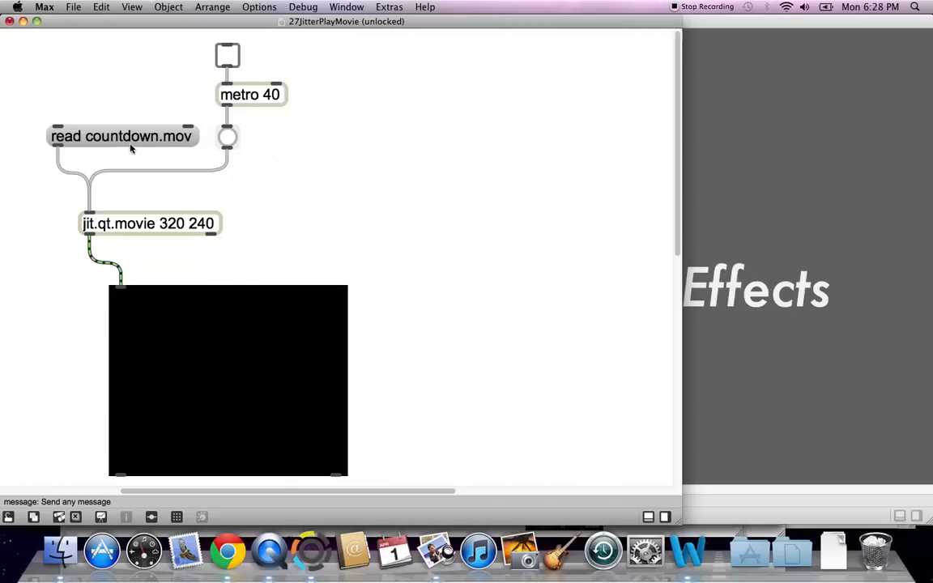
- Move the read message to the top, make it read dishes.mov, and start the metro
{"action": "left_click", "coordinate": [122, 136]}
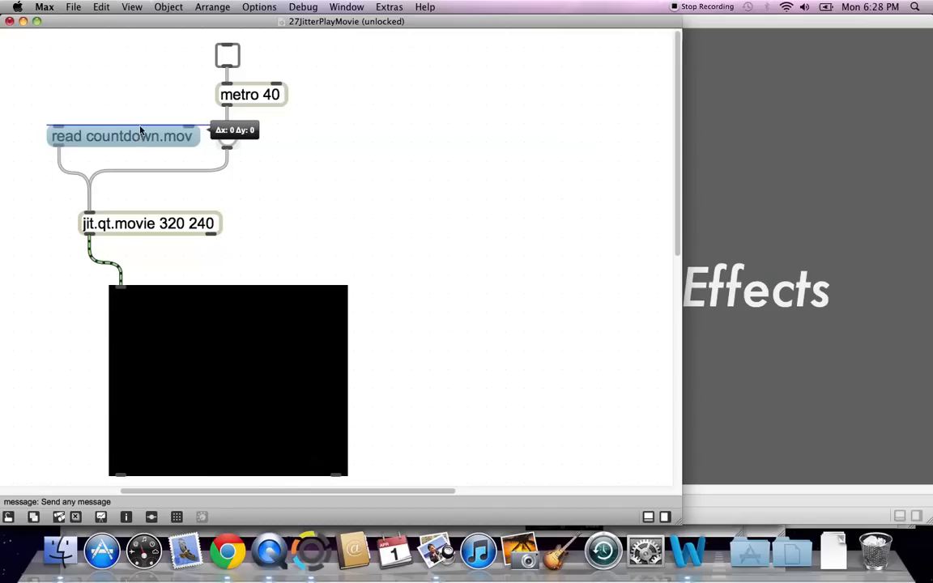
{"action": "left_click_drag", "start_coordinate": [121, 135], "coordinate": [118, 54]}
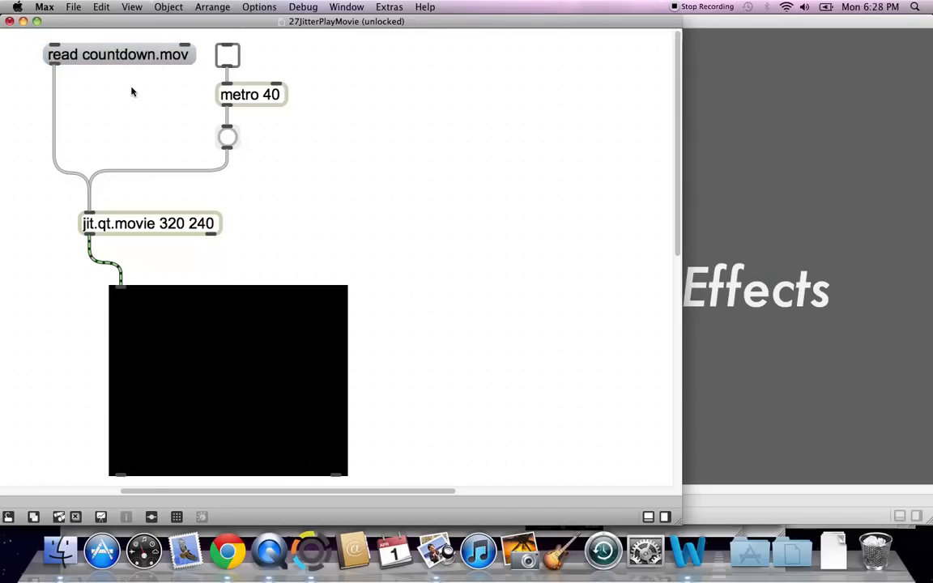
{"action": "left_click", "coordinate": [119, 55]}
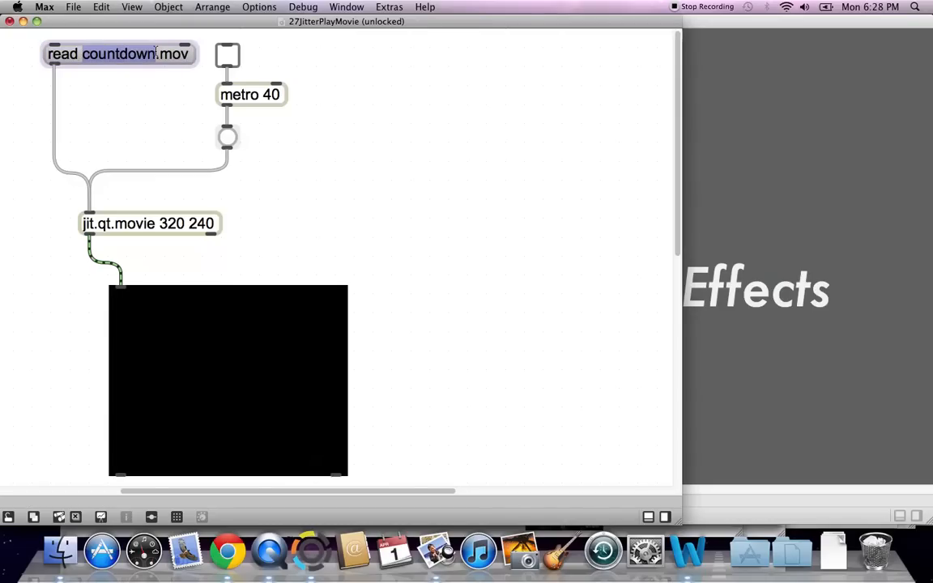
{"action": "mouse_move", "coordinate": [152, 92]}
{"action": "type", "text": "ishes"}
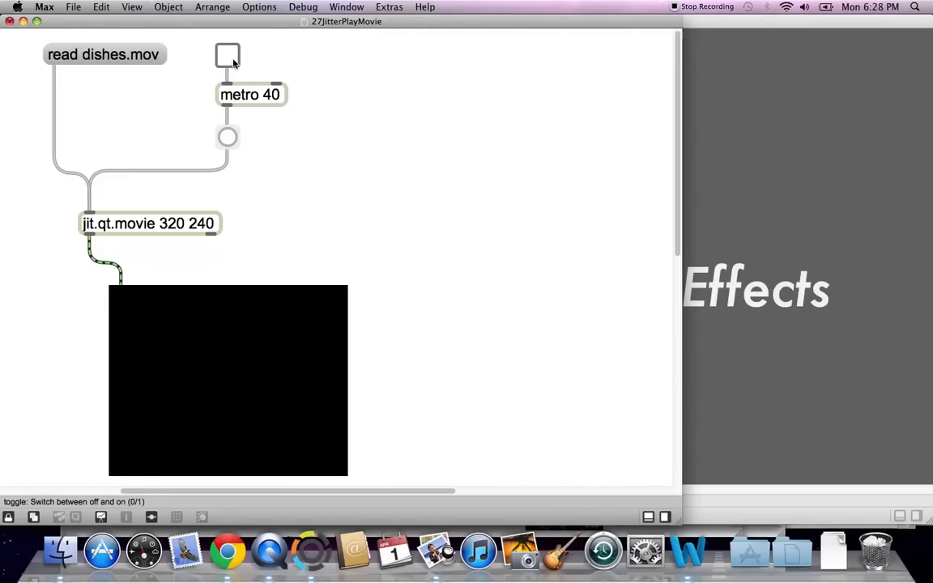
{"action": "left_click", "coordinate": [226, 55]}
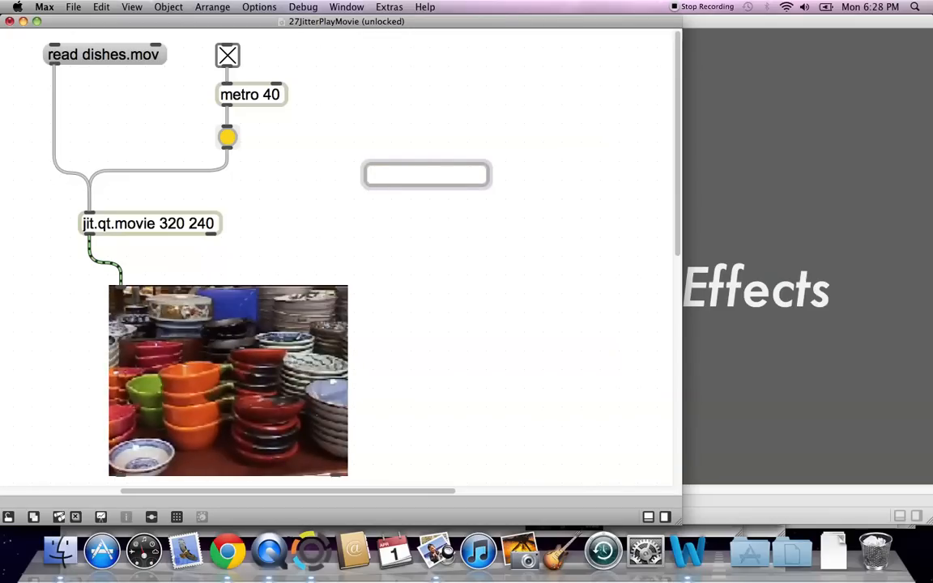
- Create a jit.brcosa object and reposition jit.qt.movie beneath the metro
{"action": "left_click", "coordinate": [425, 174]}
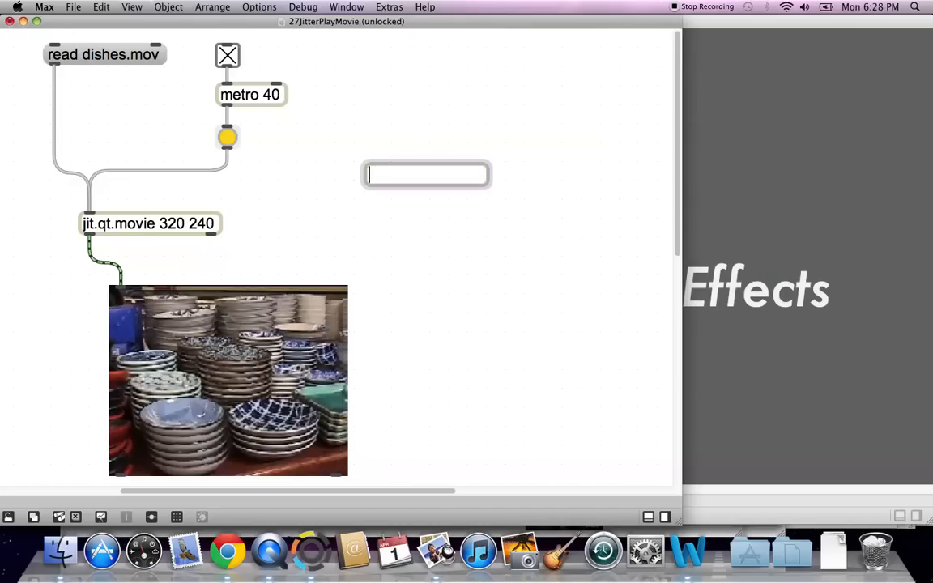
{"action": "type", "text": "jit."}
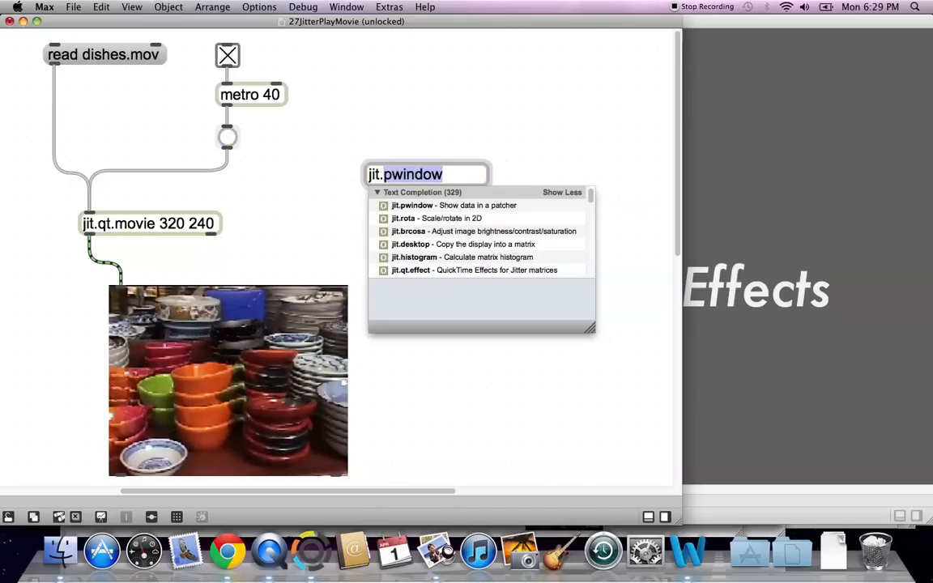
{"action": "type", "text": "jit.brcosa"}
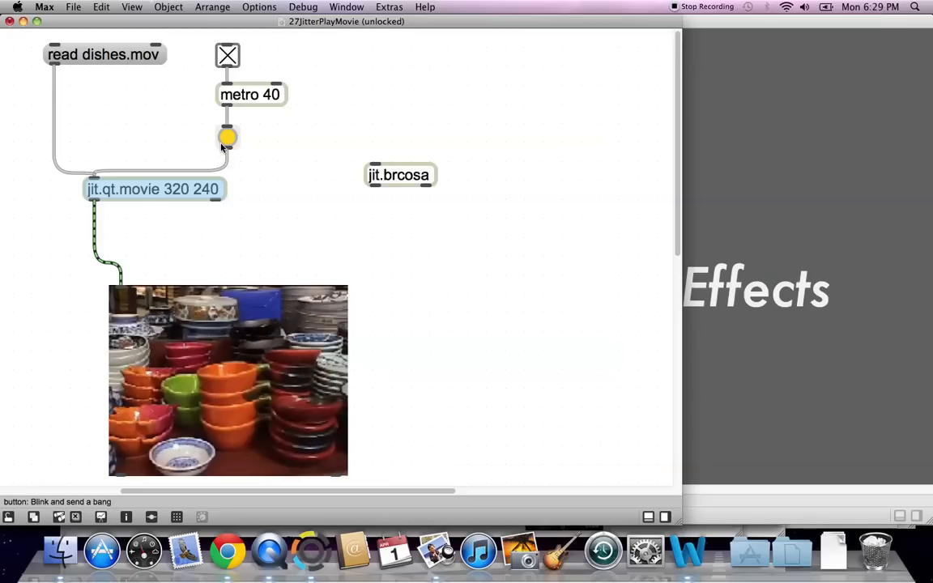
{"action": "left_click_drag", "start_coordinate": [228, 136], "coordinate": [228, 119]}
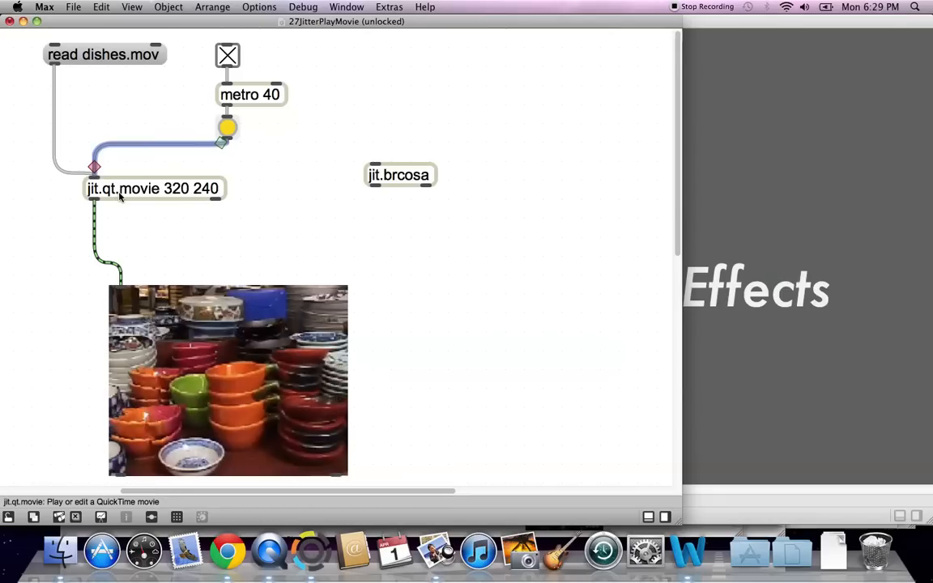
{"action": "left_click_drag", "start_coordinate": [153, 187], "coordinate": [157, 167]}
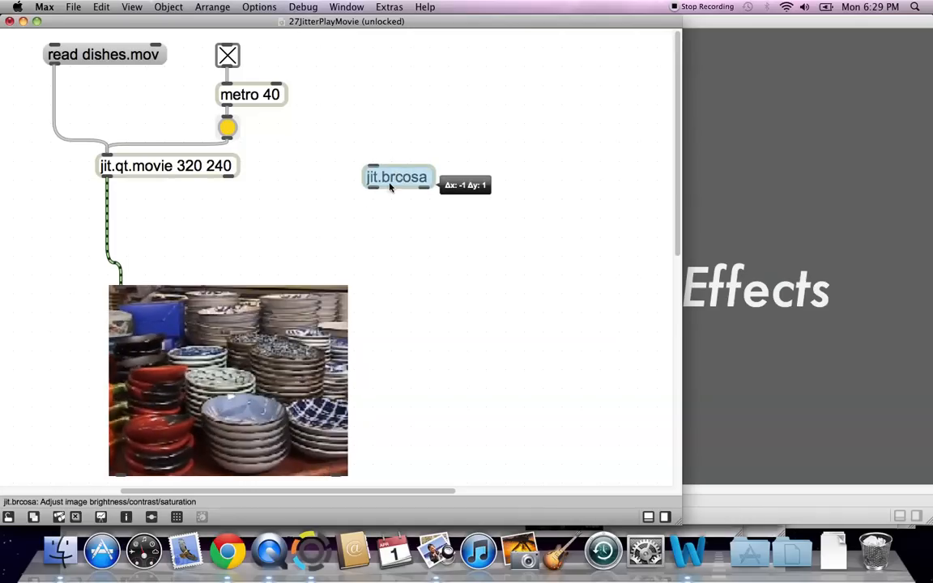
- Drop jit.brcosa onto the cord between jit.qt.movie and jit.pwindow so it patches inline
{"action": "left_click_drag", "start_coordinate": [396, 176], "coordinate": [155, 214]}
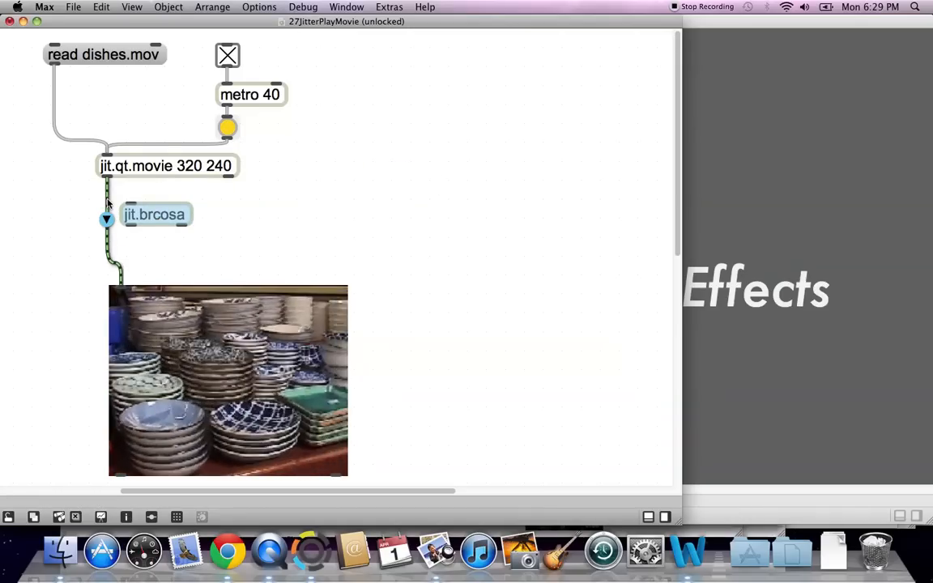
{"action": "right_click", "coordinate": [107, 194]}
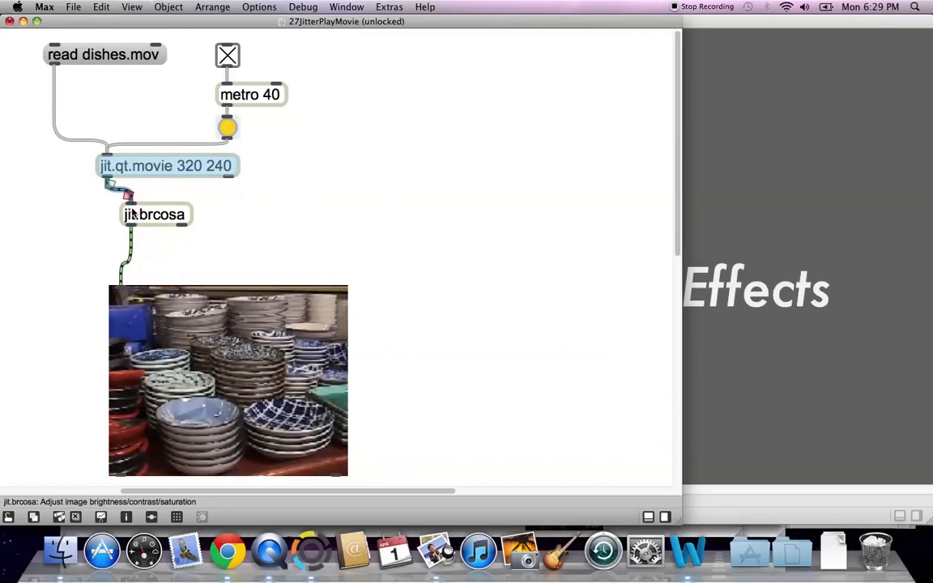
{"action": "left_click_drag", "start_coordinate": [154, 214], "coordinate": [147, 218]}
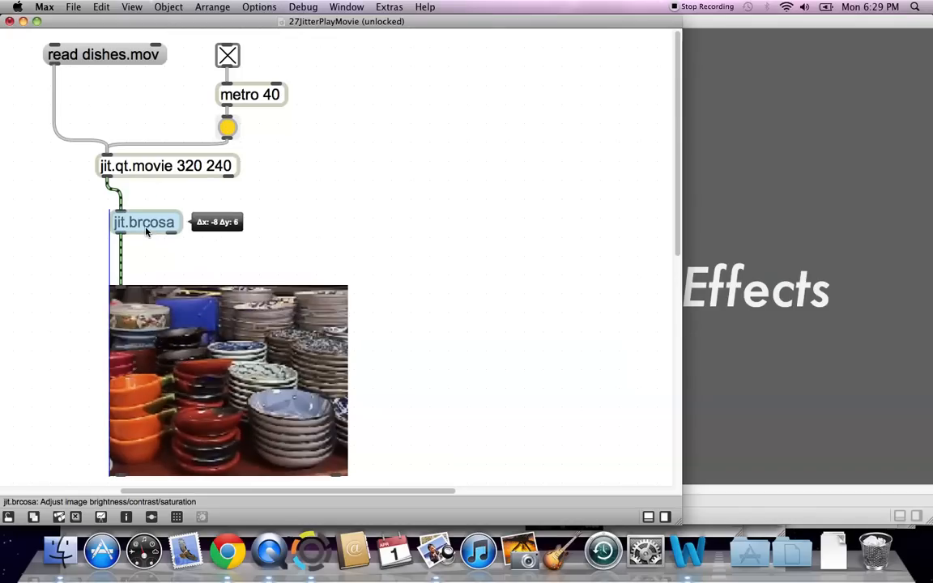
{"action": "left_click_drag", "start_coordinate": [144, 222], "coordinate": [144, 245]}
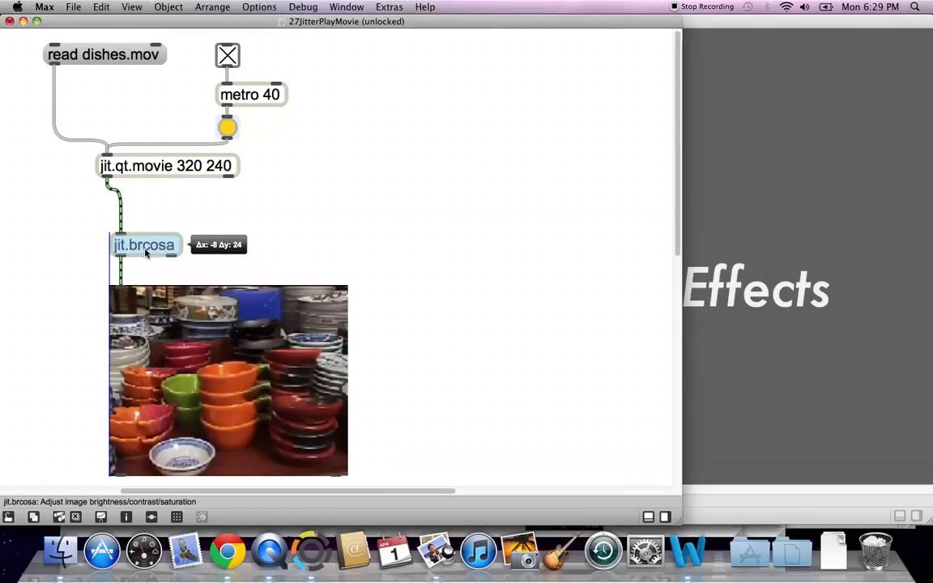
{"action": "left_click_drag", "start_coordinate": [144, 244], "coordinate": [144, 223]}
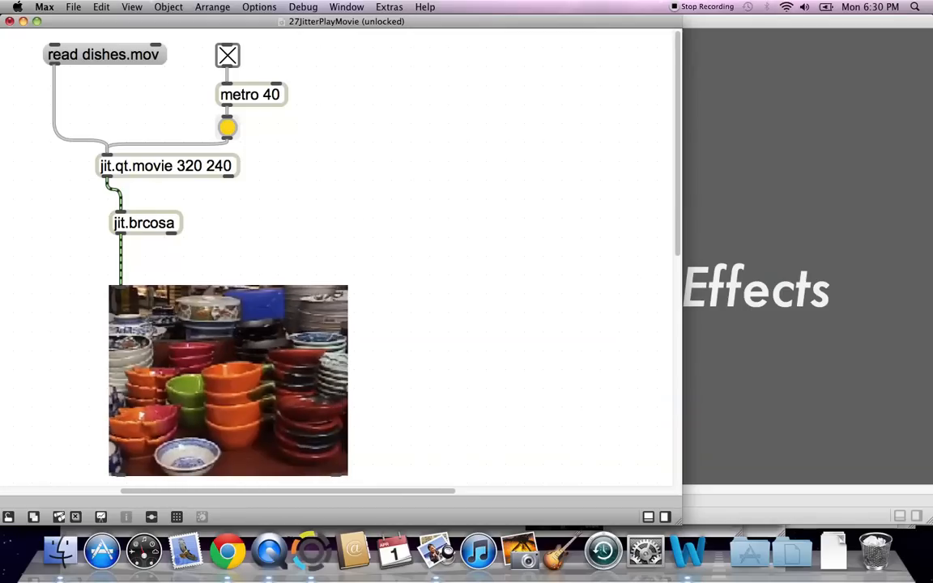
- Create an attrui object feeding jit.brcosa's left inlet
{"action": "type", "text": "atan"}
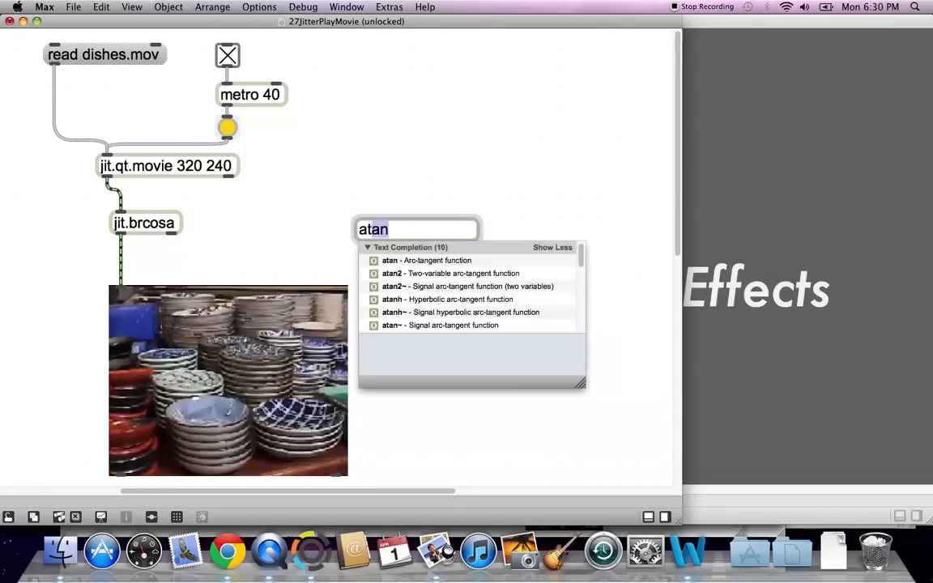
{"action": "type", "text": "attrui"}
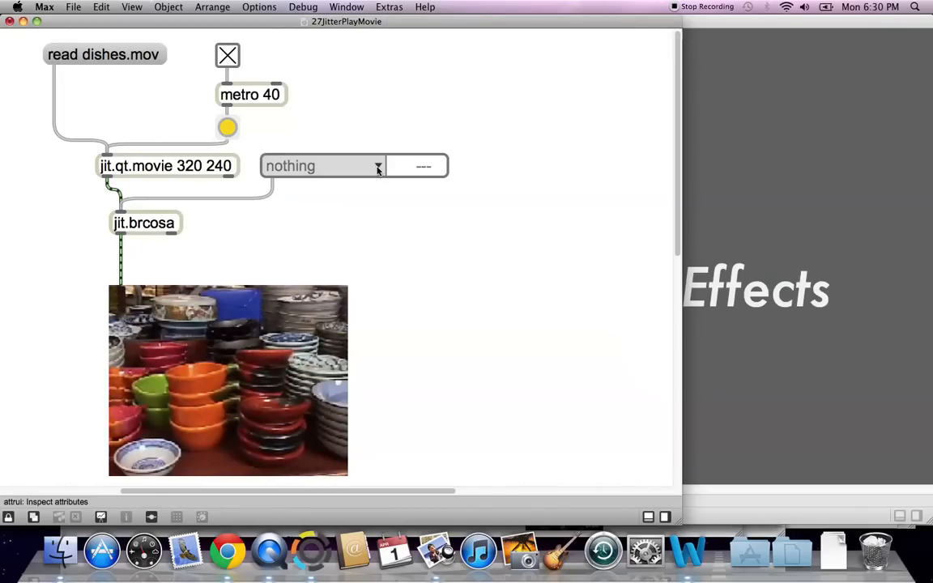
- Adjust brightness through attrui, then switch to contrast and reset it to 1
{"action": "left_click", "coordinate": [377, 166]}
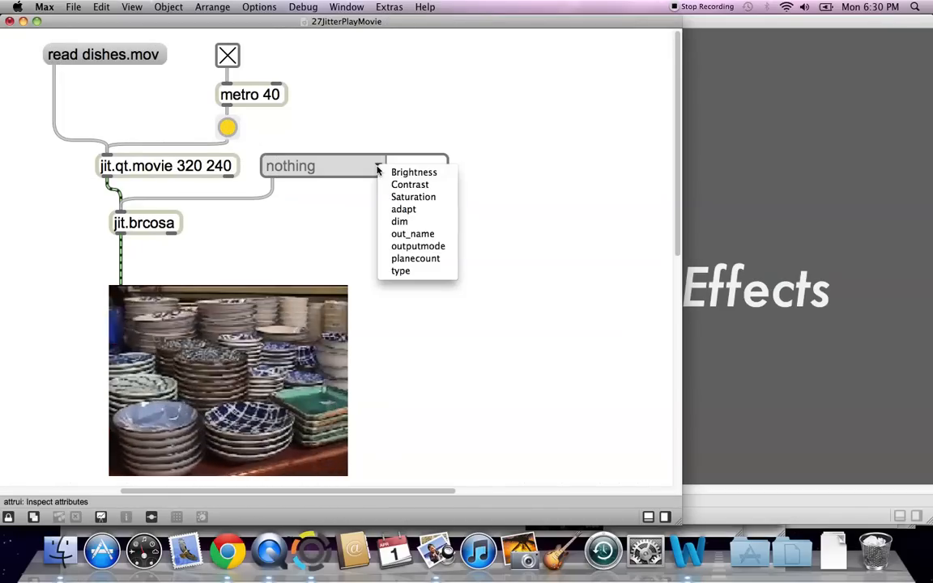
{"action": "left_click", "coordinate": [414, 172]}
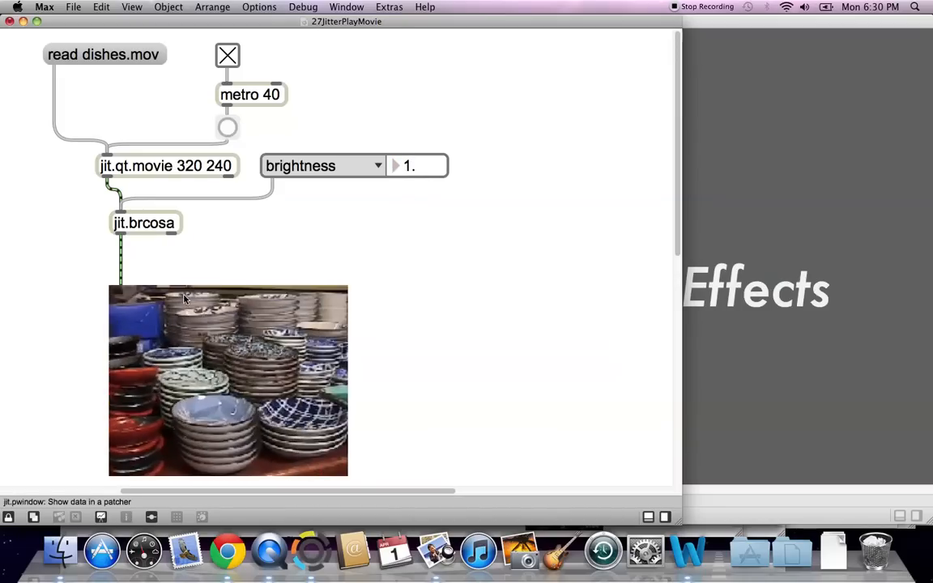
{"action": "left_click", "coordinate": [227, 127]}
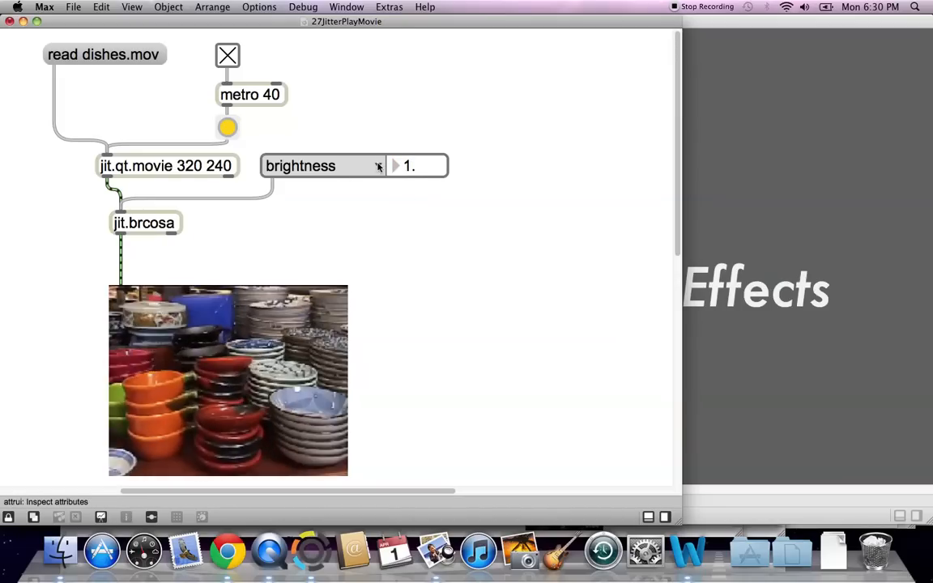
{"action": "left_click", "coordinate": [378, 166]}
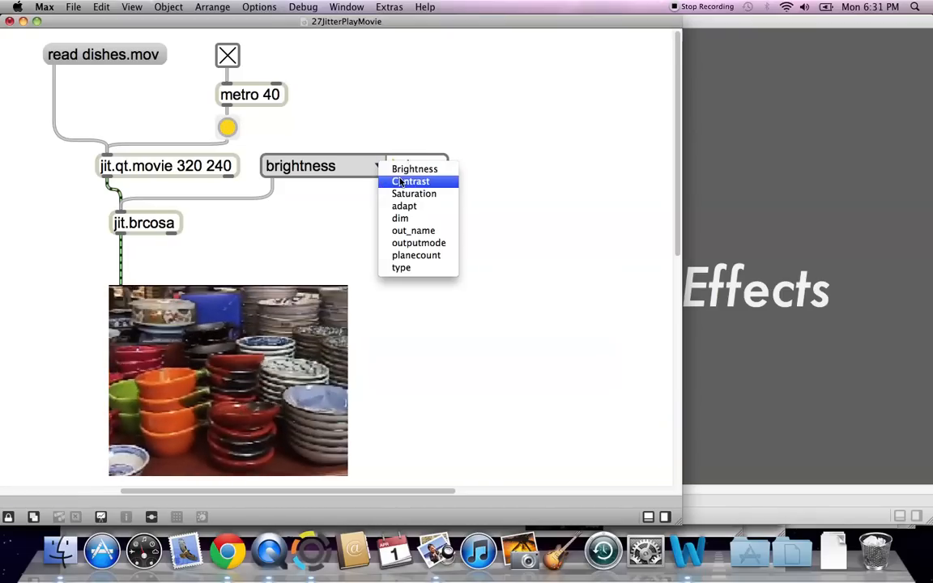
{"action": "left_click", "coordinate": [410, 180]}
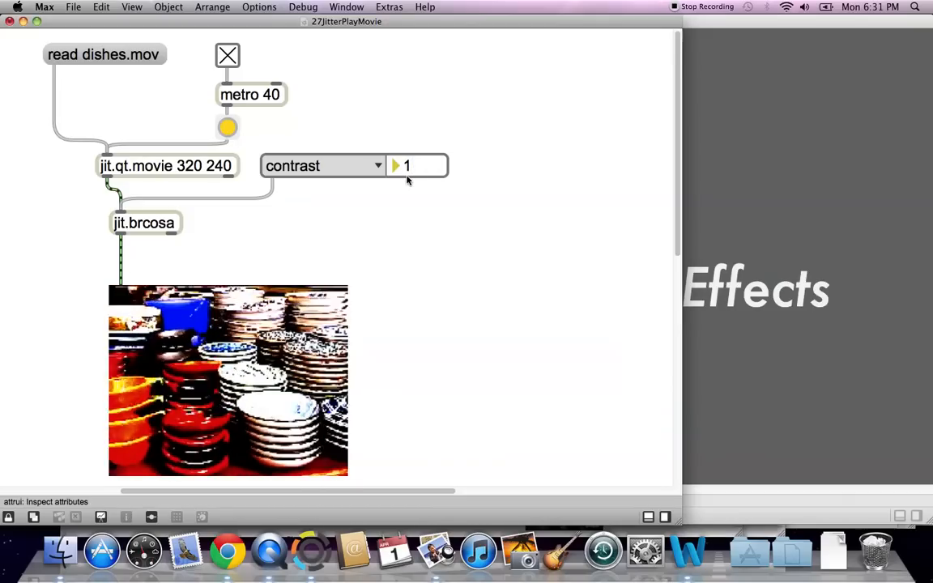
{"action": "left_click", "coordinate": [417, 166]}
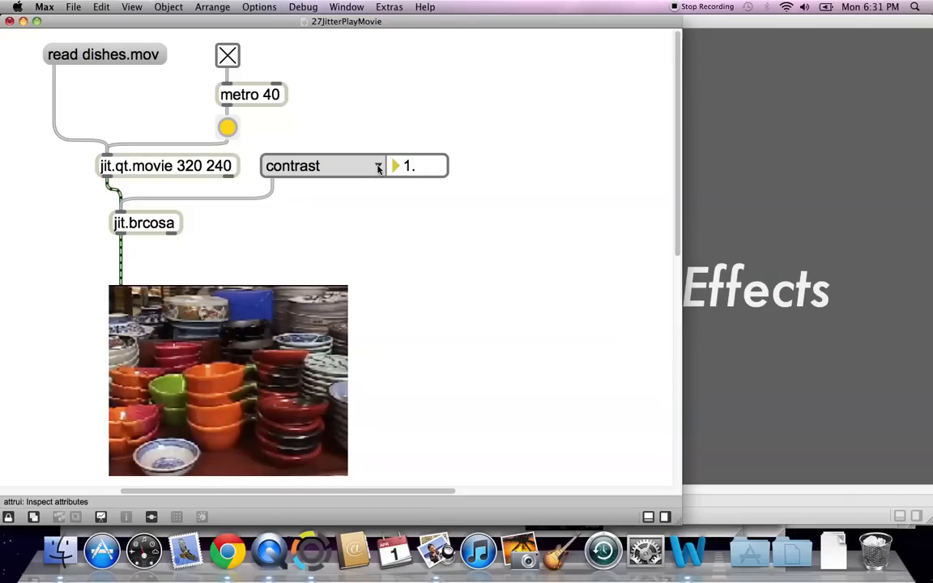
- Switch attrui to saturation, set it to -1.0, then bring it back to 1
{"action": "left_click", "coordinate": [379, 166]}
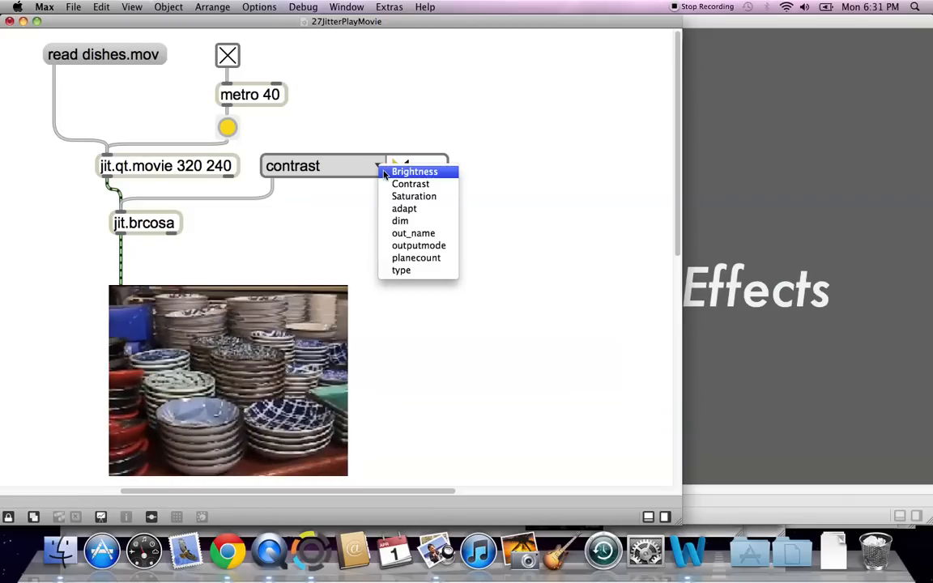
{"action": "left_click", "coordinate": [413, 196]}
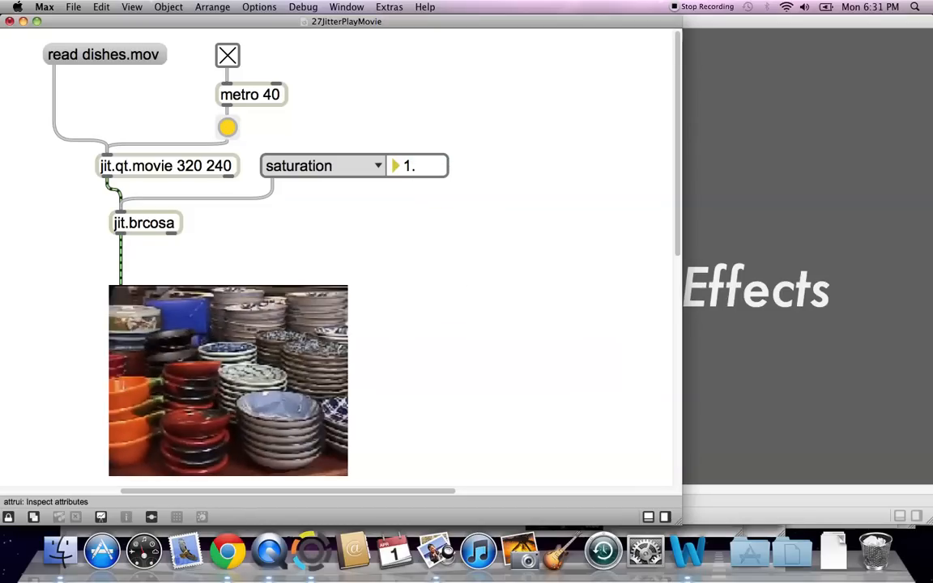
{"action": "type", "text": "-1.0"}
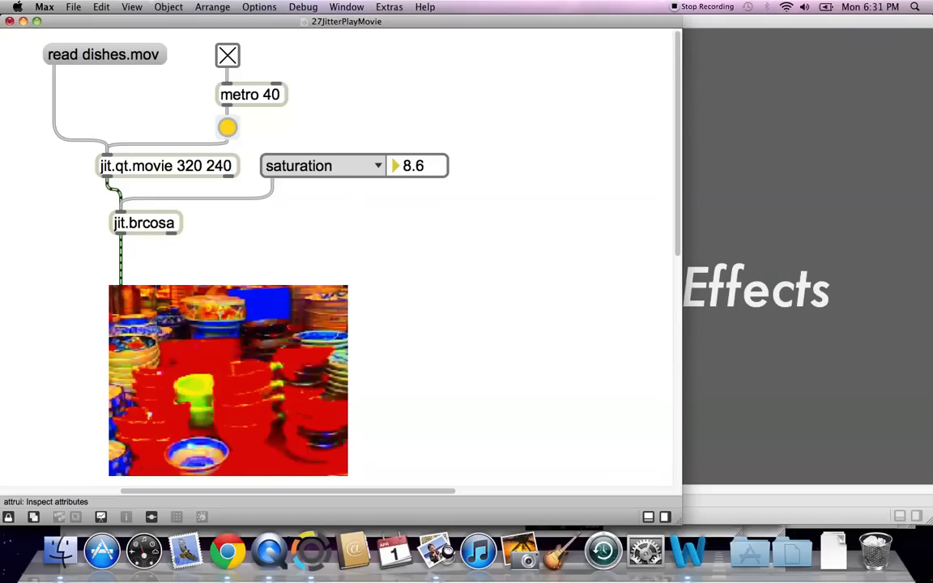
{"action": "left_click_drag", "start_coordinate": [417, 165], "coordinate": [417, 154]}
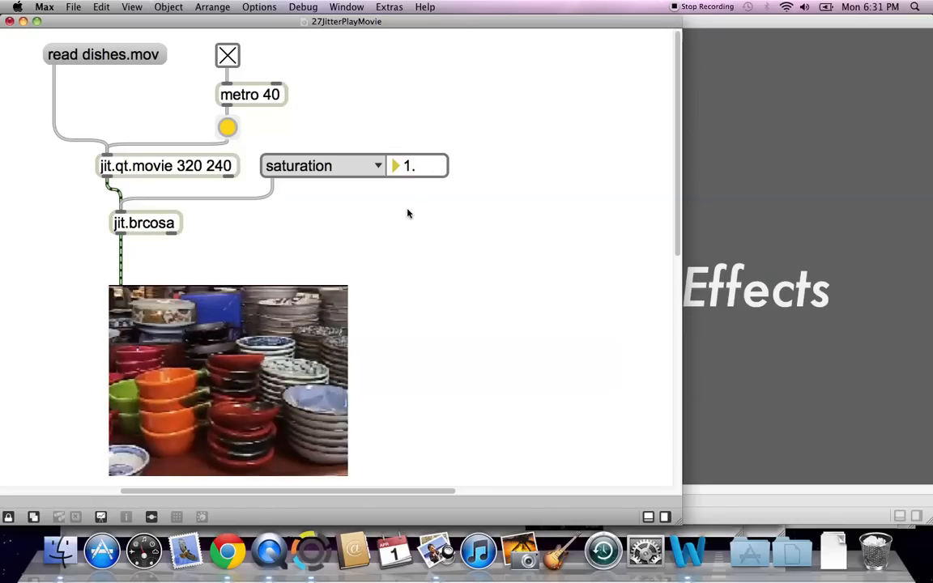
- Switch attrui to the dim attribute, showing 320 by 240
{"action": "left_click", "coordinate": [377, 165]}
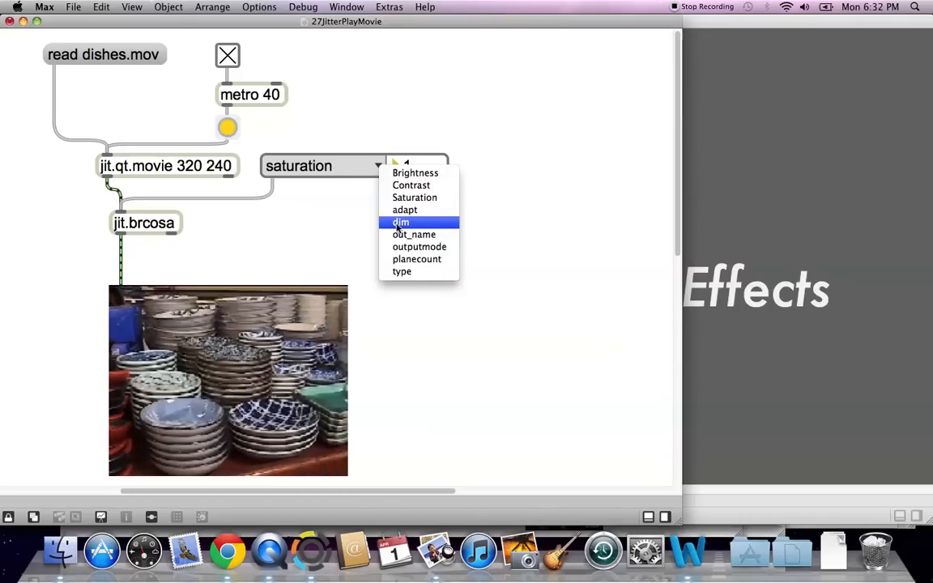
{"action": "left_click", "coordinate": [400, 222]}
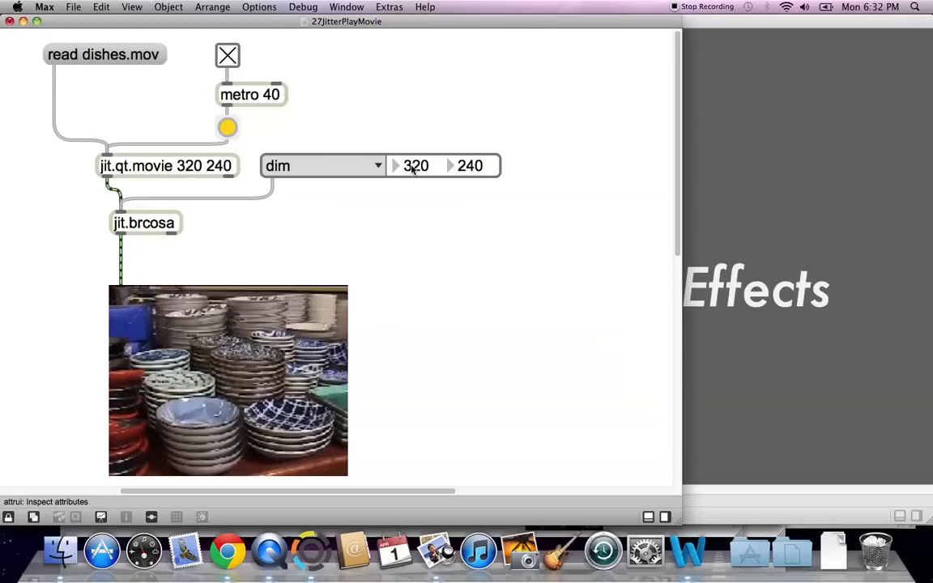
{"action": "left_click", "coordinate": [395, 166]}
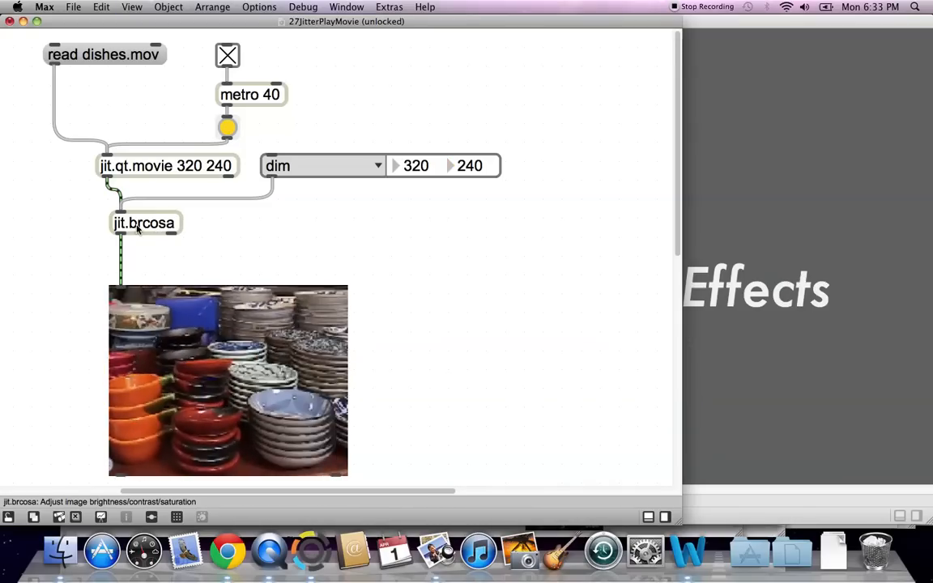
- Rename jit.brcosa to jit.rota and move it down just above the video display
{"action": "left_click", "coordinate": [144, 222]}
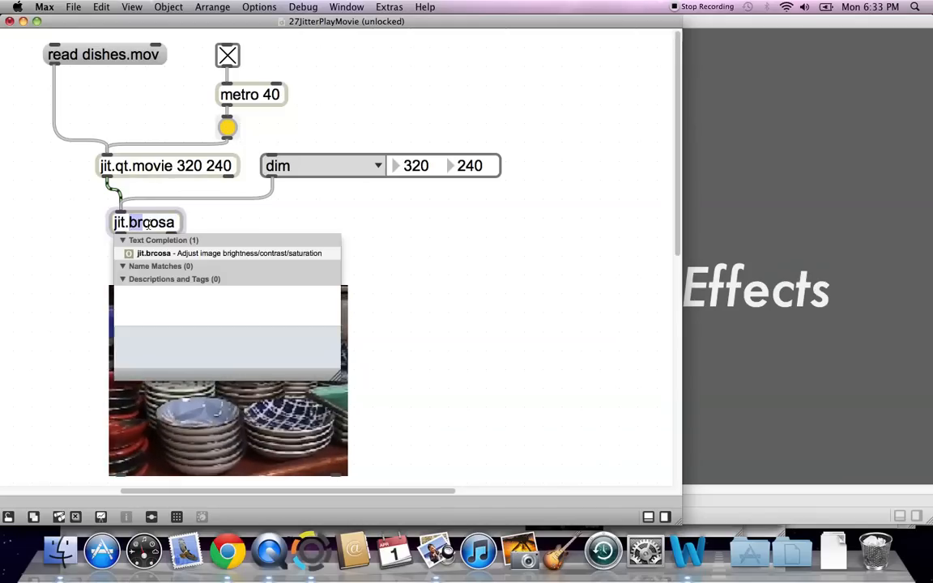
{"action": "left_click", "coordinate": [228, 253]}
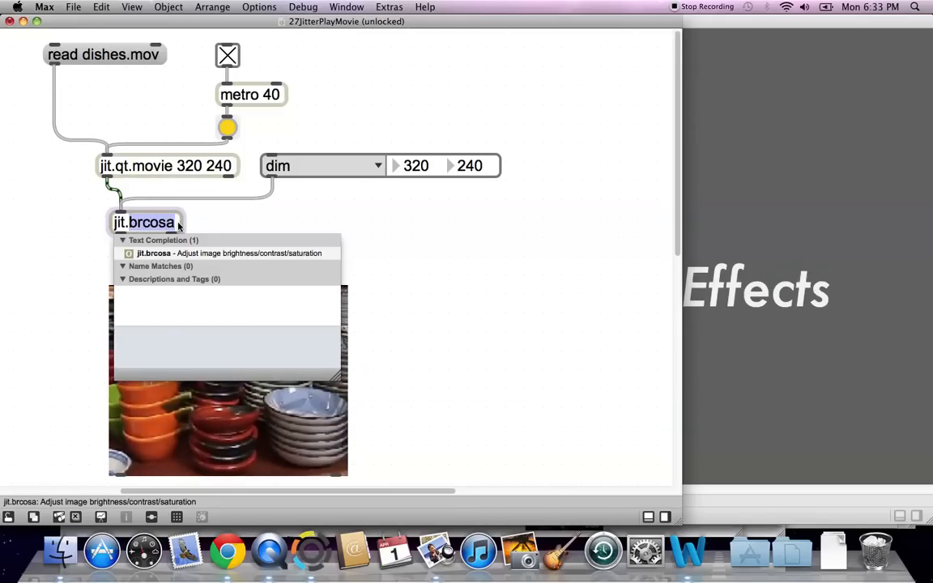
{"action": "type", "text": "jit.rot"}
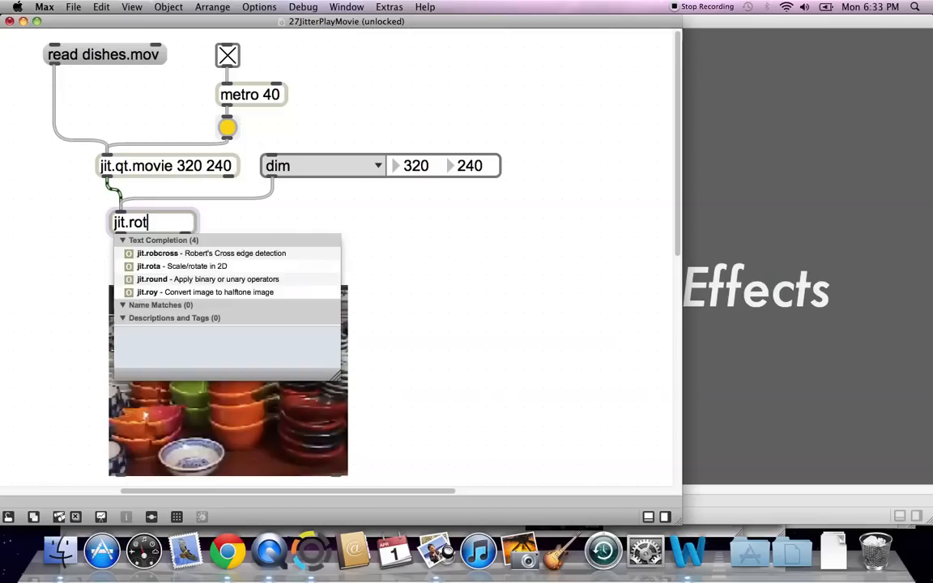
{"action": "type", "text": "a"}
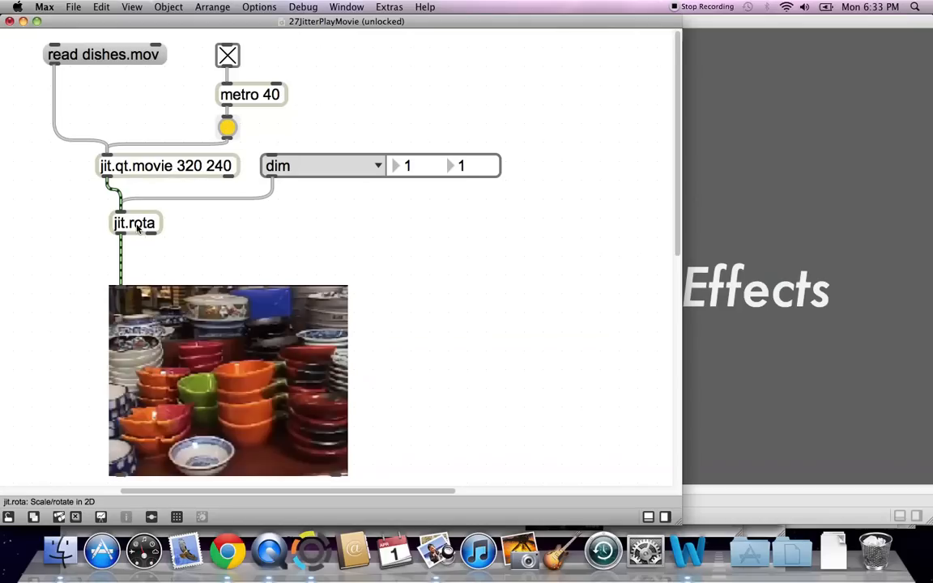
{"action": "left_click_drag", "start_coordinate": [136, 223], "coordinate": [136, 243]}
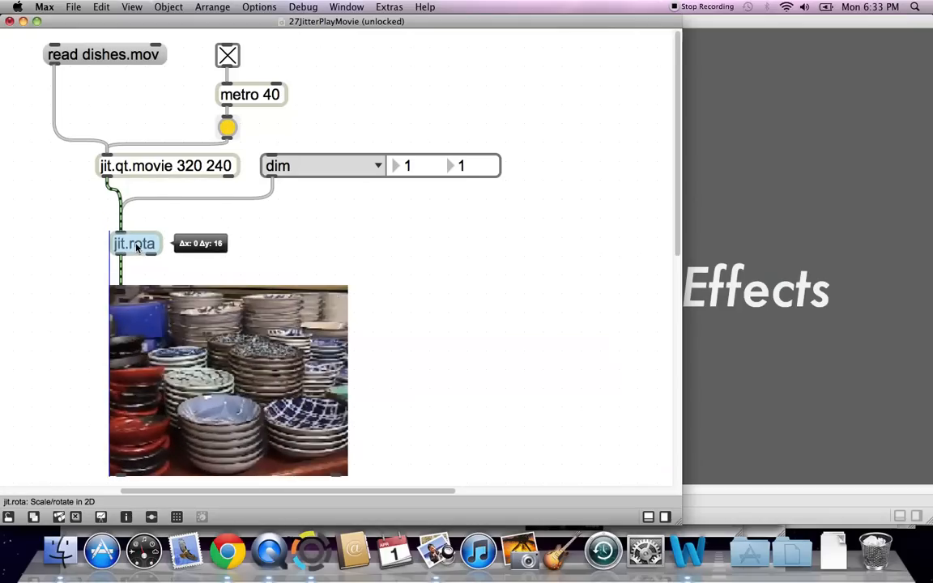
{"action": "left_click_drag", "start_coordinate": [135, 243], "coordinate": [135, 257]}
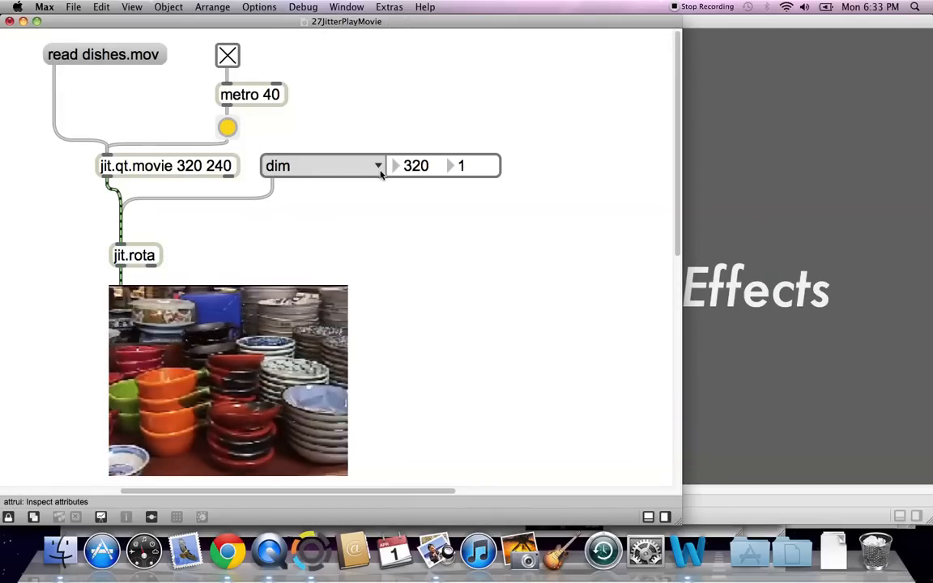
- Set the first attrui to control jit.rota's boundmode attribute
{"action": "left_click", "coordinate": [377, 165]}
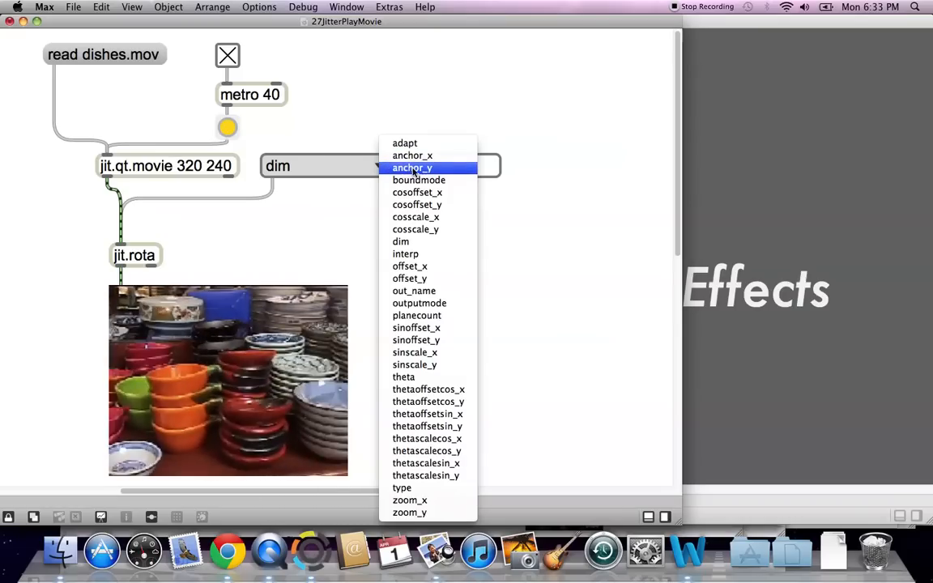
{"action": "mouse_move", "coordinate": [416, 204]}
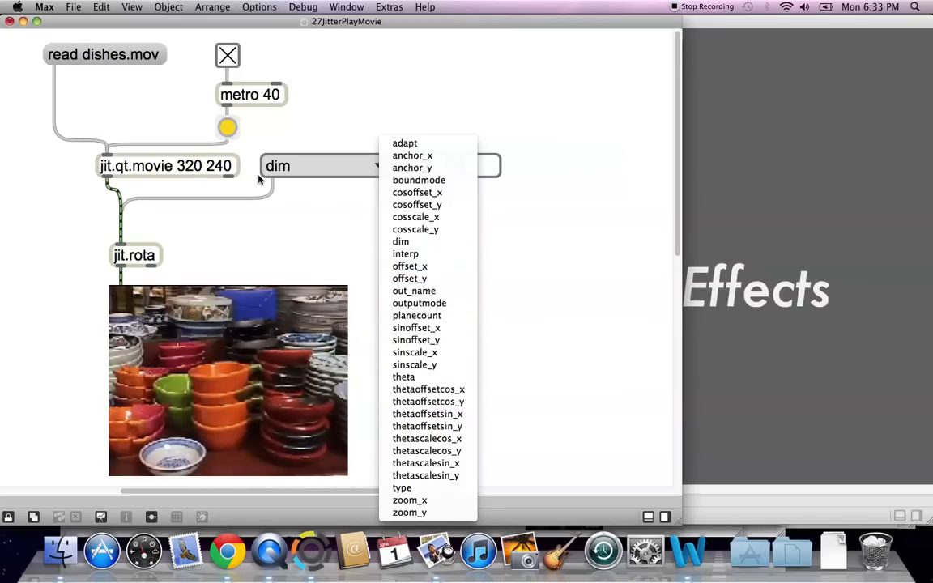
{"action": "left_click", "coordinate": [400, 242]}
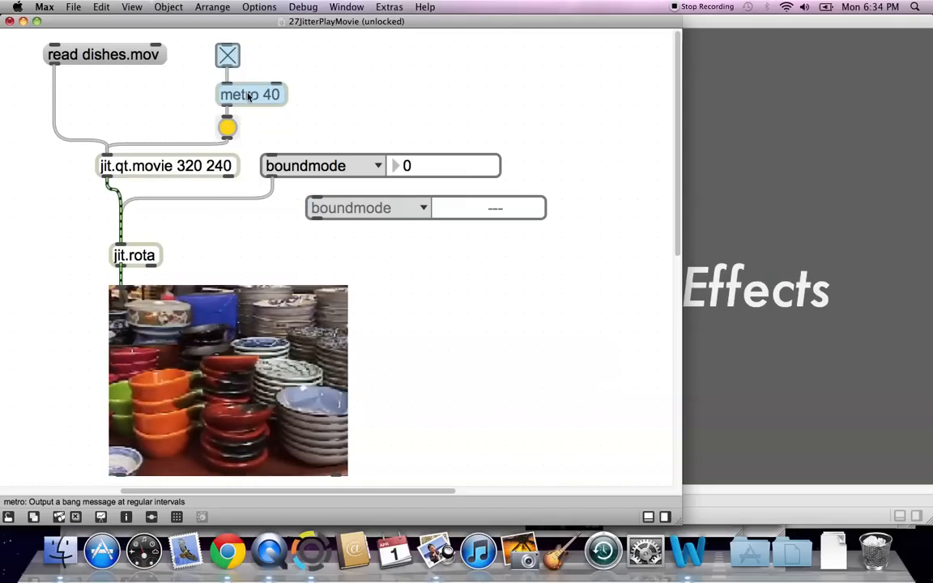
- Duplicate the toggle and metro 40 to the right and change the copy's interval to 80
{"action": "left_click_drag", "start_coordinate": [250, 94], "coordinate": [392, 95]}
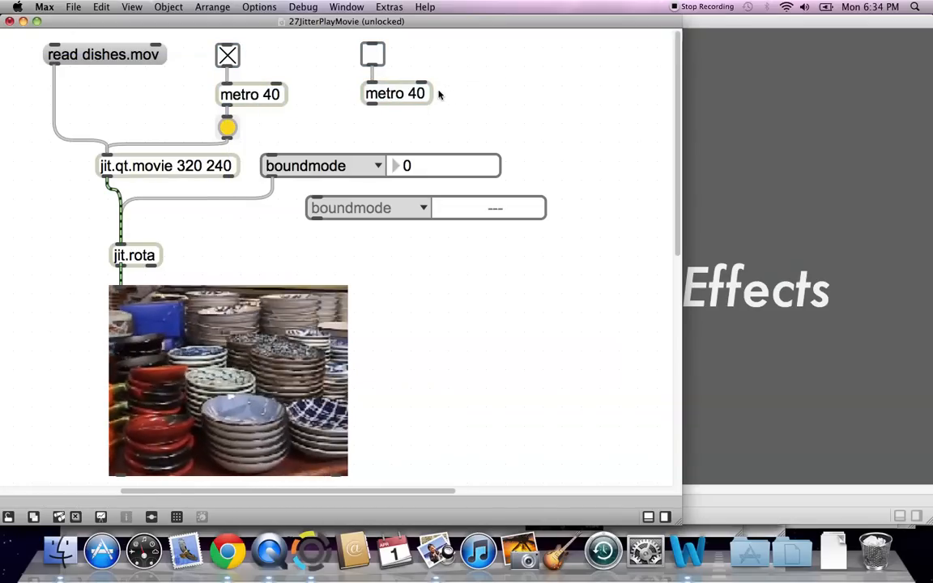
{"action": "left_click", "coordinate": [395, 93]}
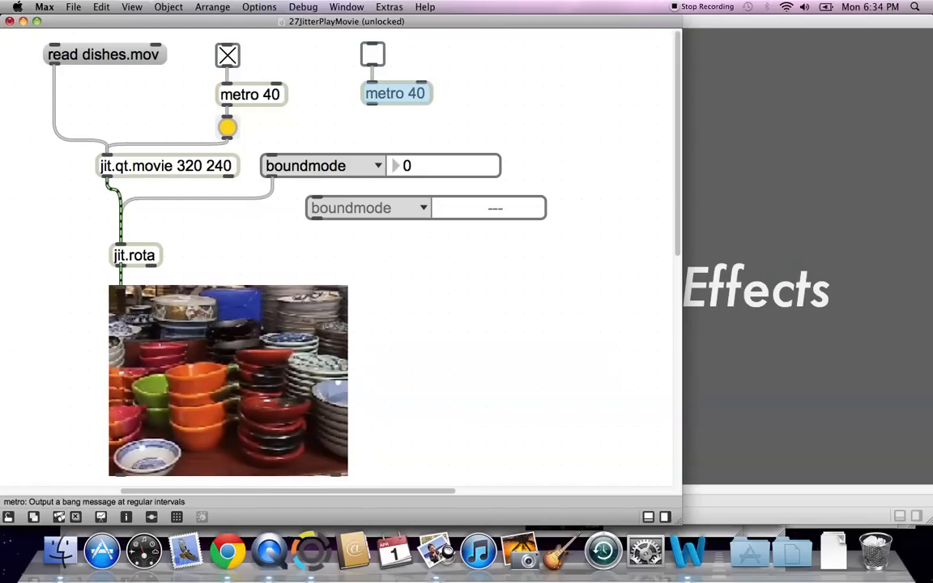
{"action": "left_click", "coordinate": [395, 92]}
{"action": "type", "text": "8"}
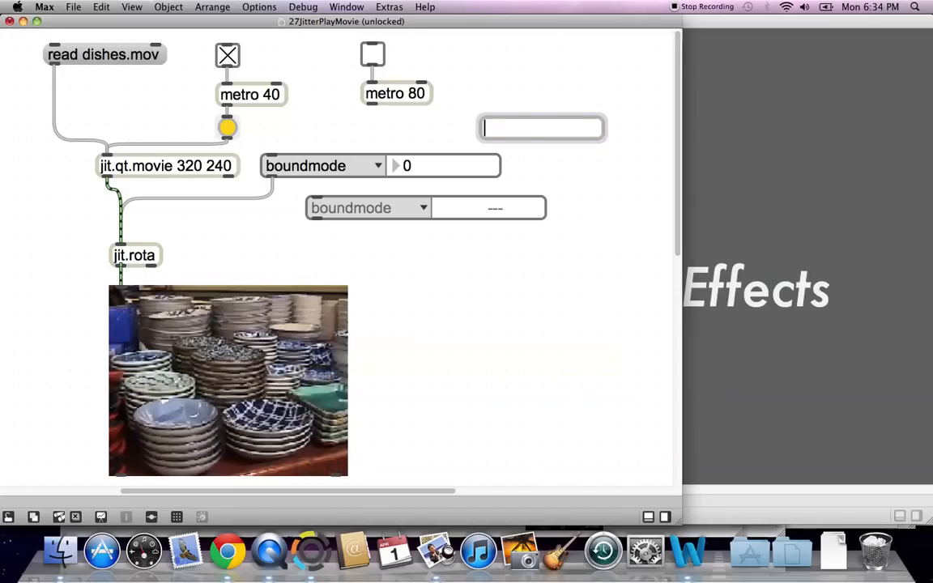
- Create a counter 2 0 10 object and place it just below metro 80
{"action": "type", "text": "counter"}
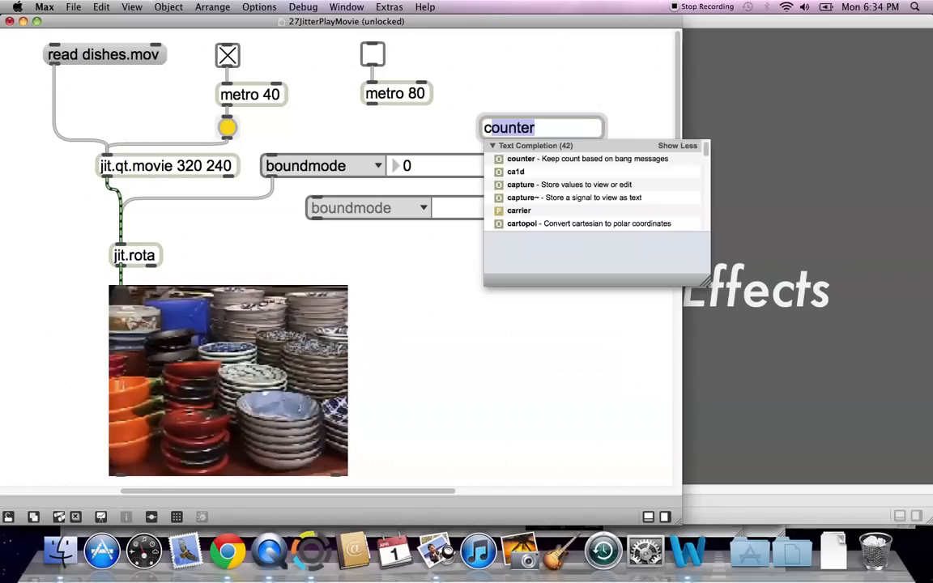
{"action": "type", "text": "r"}
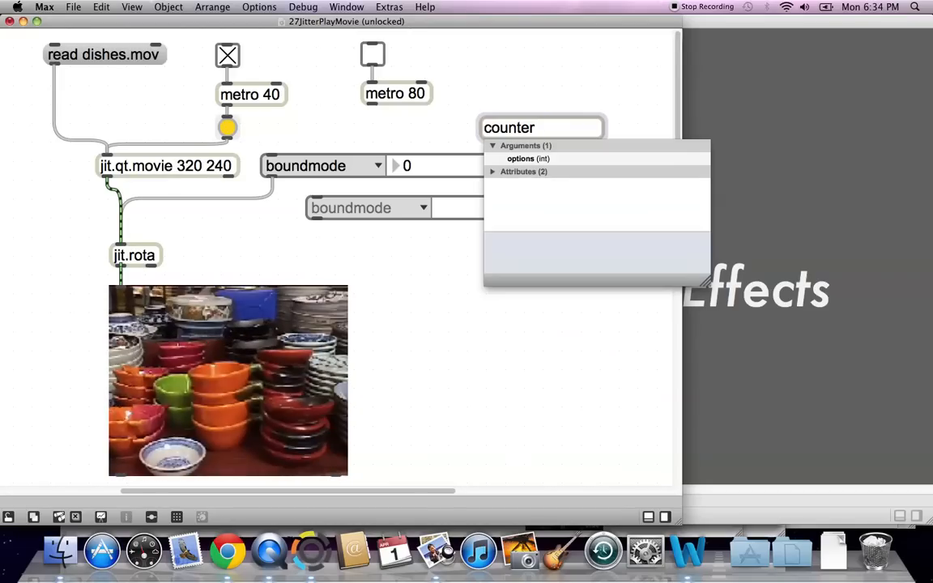
{"action": "type", "text": "2 0 10"}
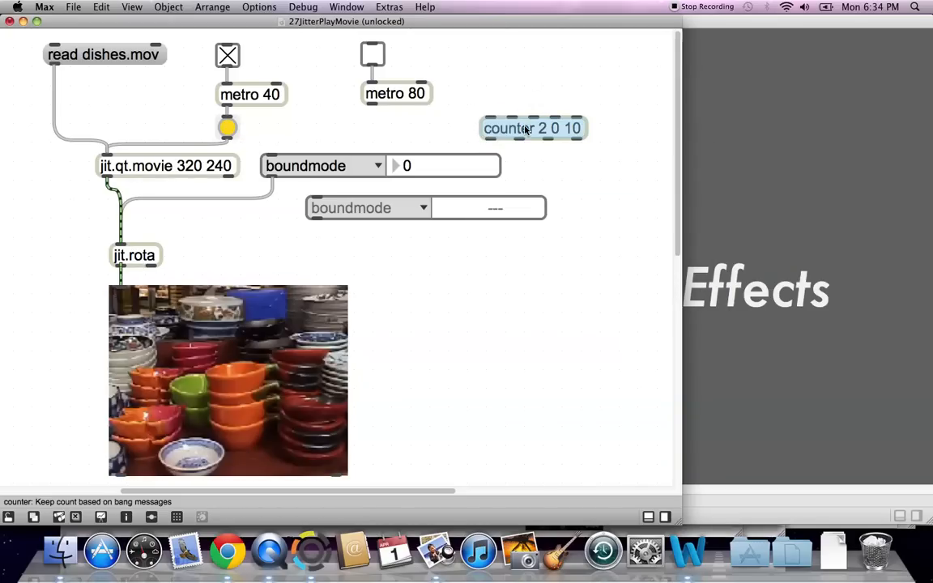
{"action": "left_click_drag", "start_coordinate": [533, 128], "coordinate": [434, 128]}
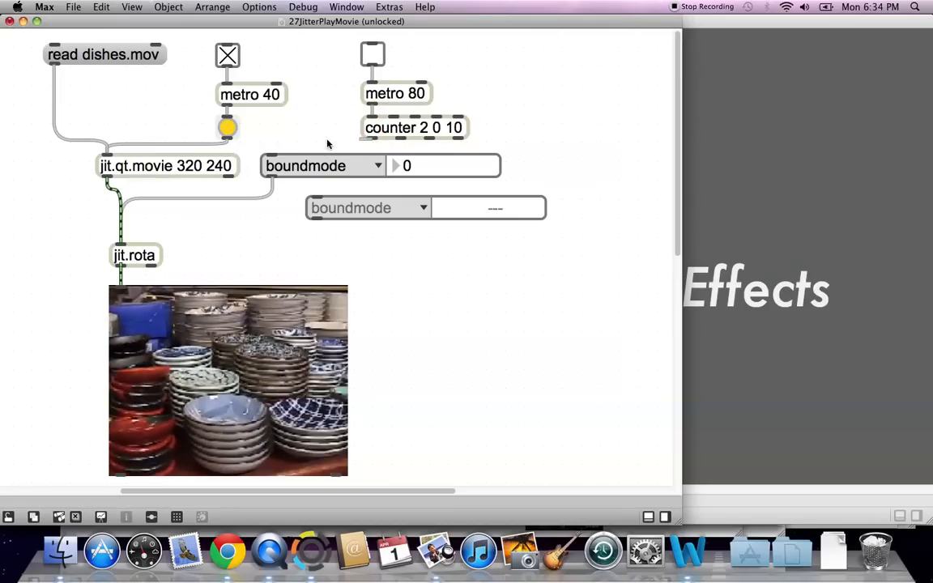
{"action": "mouse_move", "coordinate": [274, 154]}
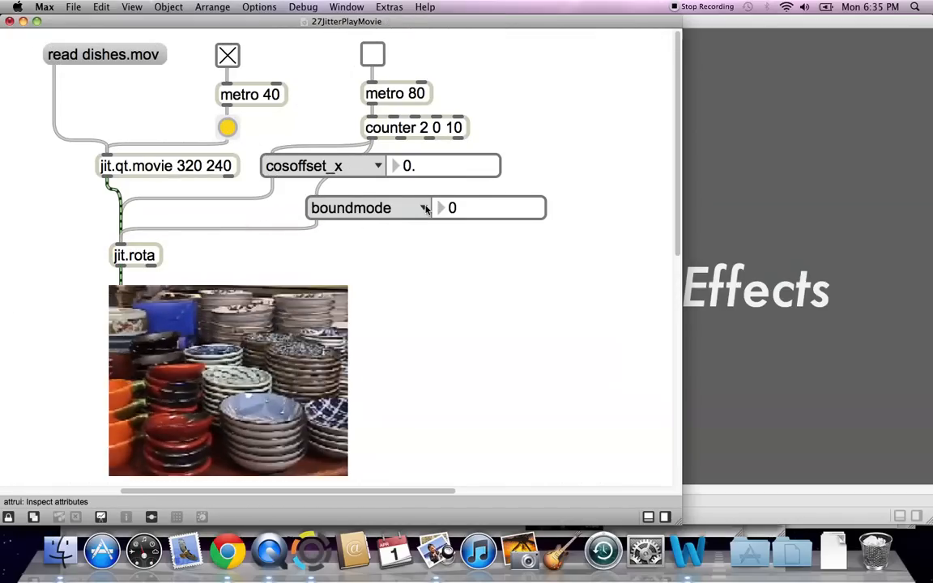
- Assign the second attrui to jit.rota's cosoffset_y attribute
{"action": "left_click", "coordinate": [425, 208]}
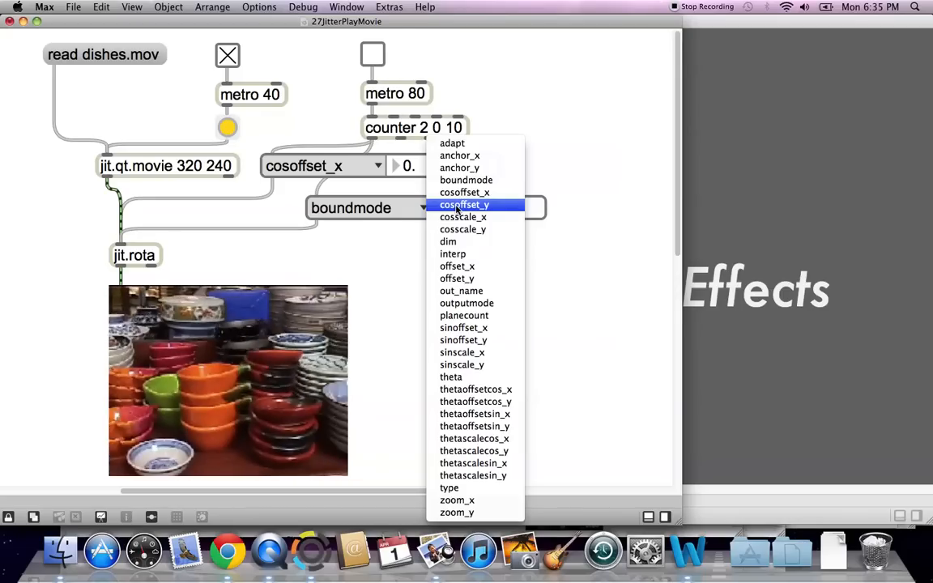
{"action": "left_click", "coordinate": [464, 204]}
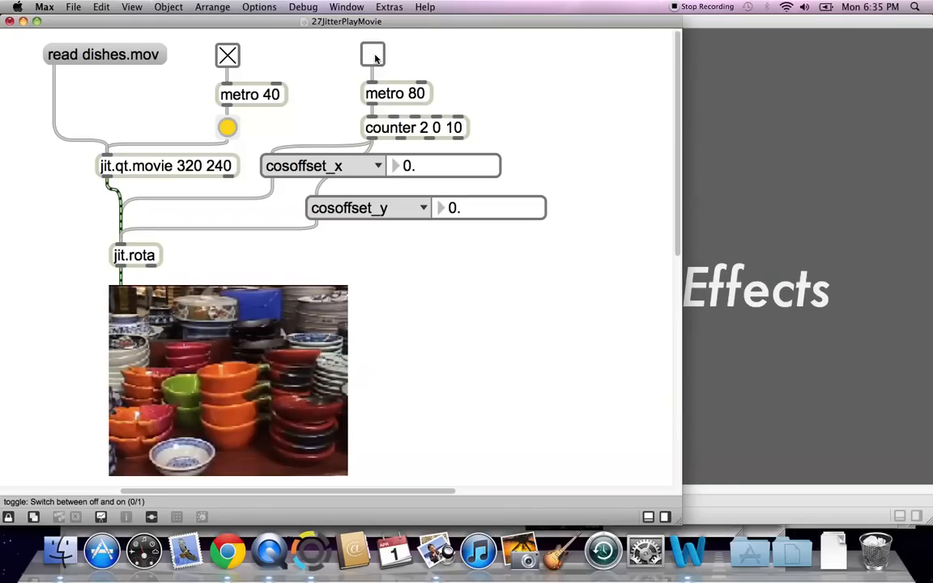
{"action": "left_click", "coordinate": [372, 54]}
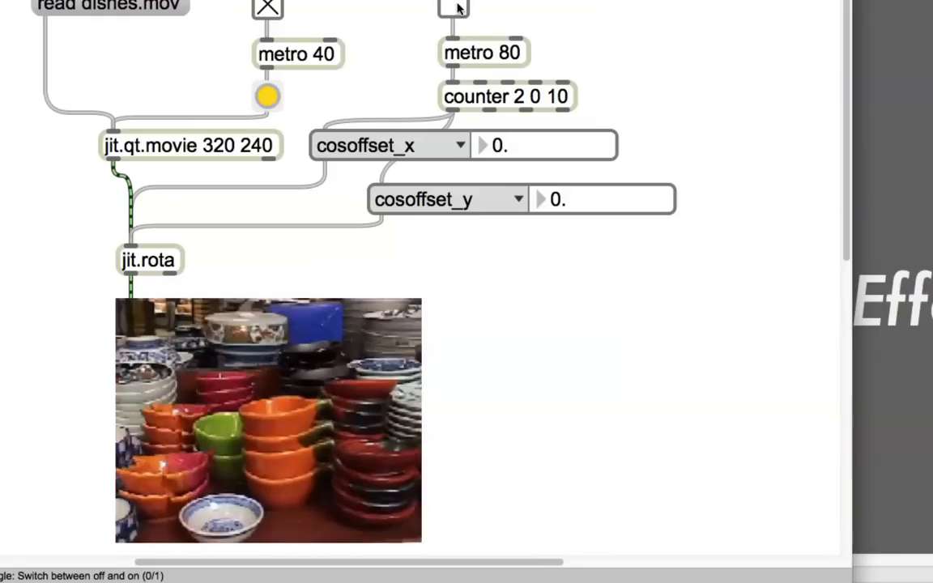
- Test the offsets with the counter, enter 0, and set the first control to sinoffset_x
{"action": "left_click", "coordinate": [454, 8]}
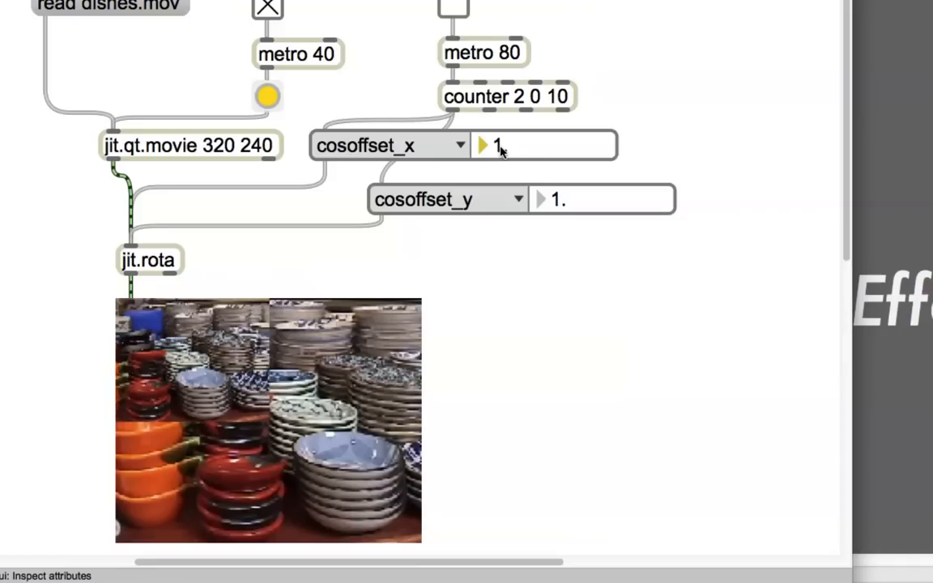
{"action": "type", "text": "0."}
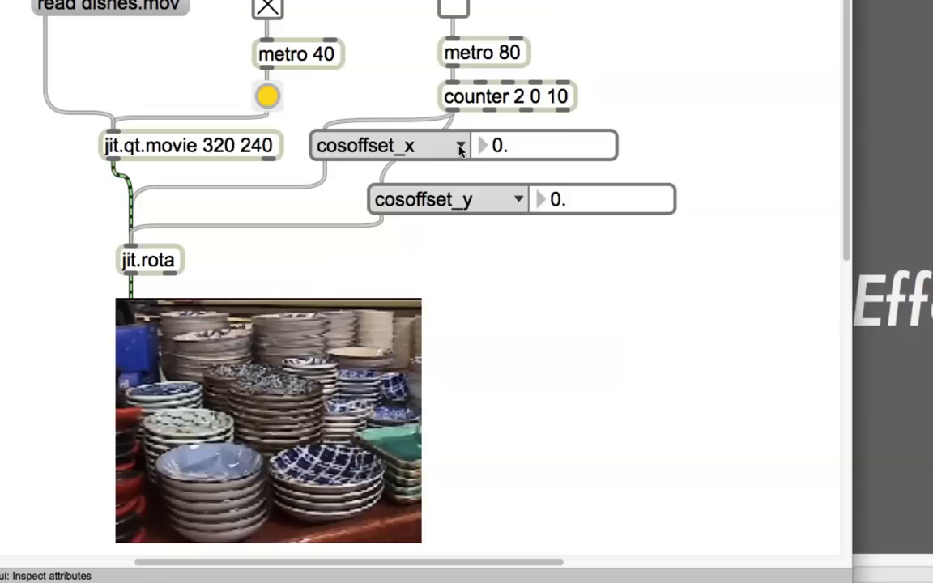
{"action": "left_click", "coordinate": [459, 146]}
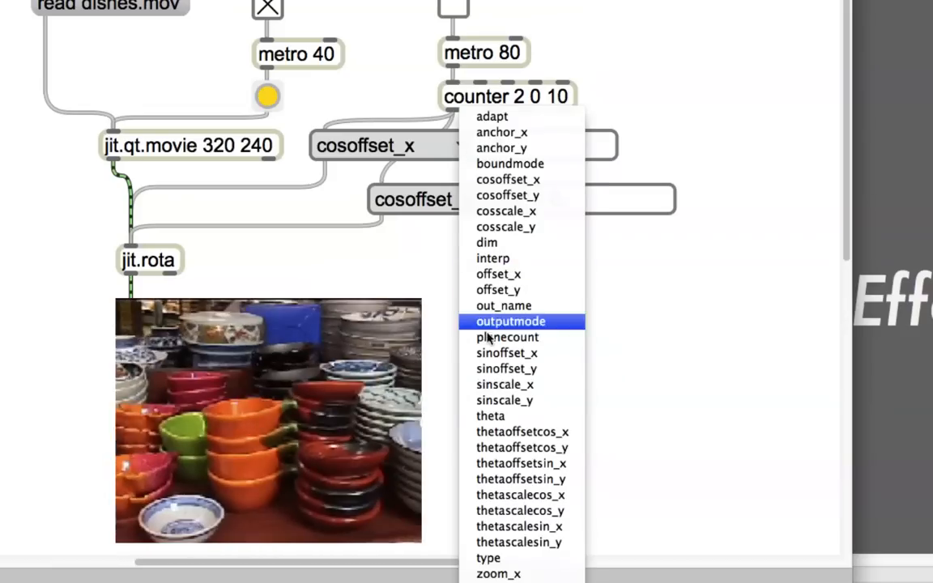
{"action": "left_click", "coordinate": [506, 353]}
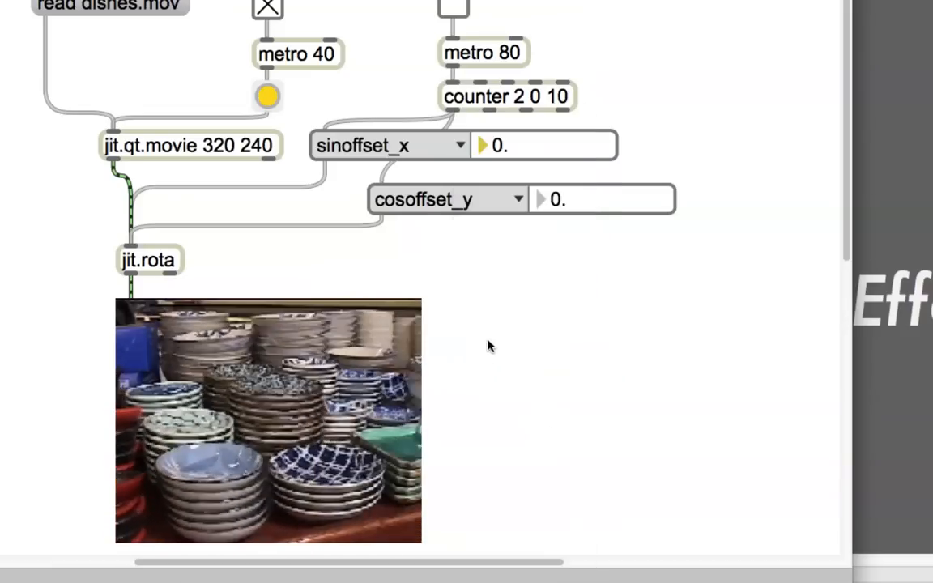
- Set the second control to sinoffset_y and start the counter warping the dishes
{"action": "left_click", "coordinate": [519, 199]}
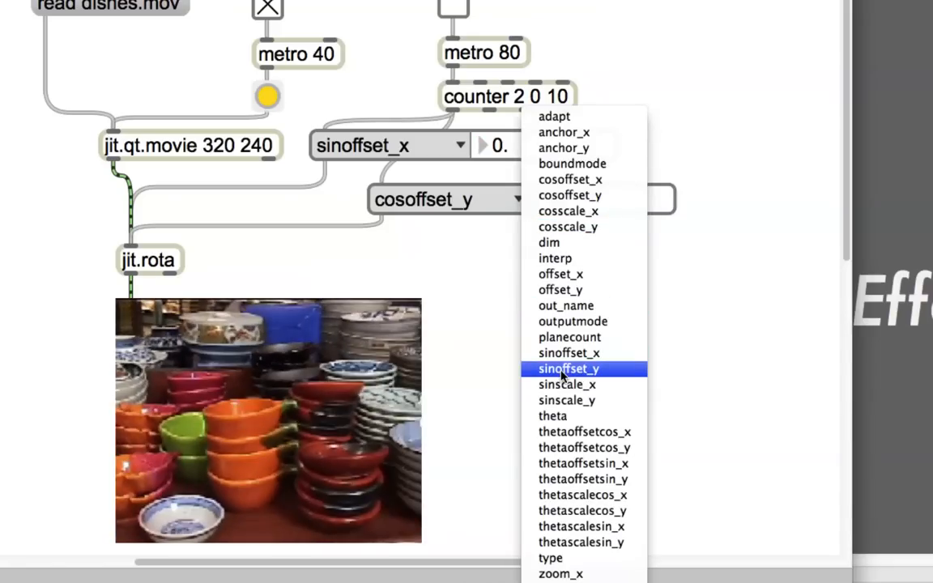
{"action": "left_click", "coordinate": [568, 368]}
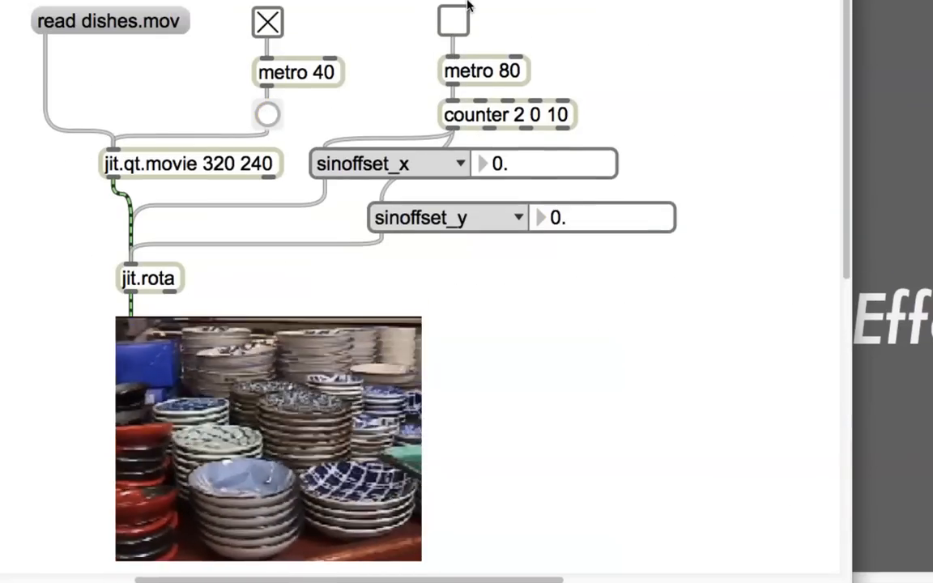
{"action": "left_click", "coordinate": [267, 22]}
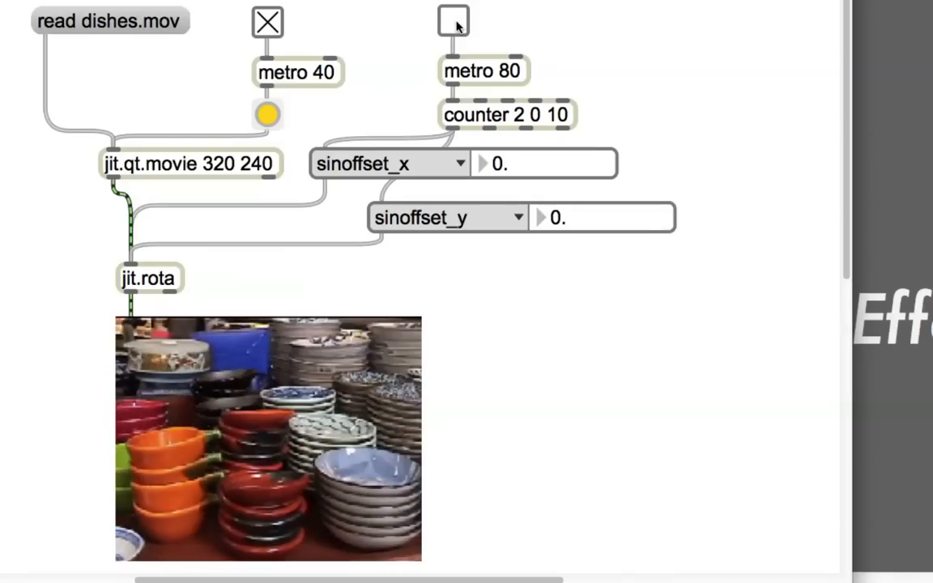
{"action": "left_click", "coordinate": [454, 21]}
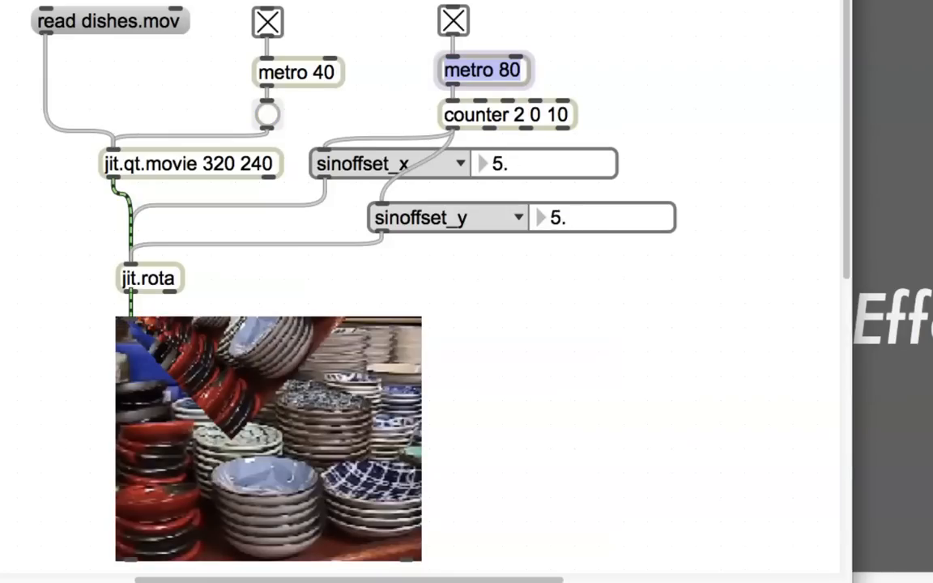
- Change the second metro to 800, run the counter slower, and stop it at 6
{"action": "left_click", "coordinate": [482, 69]}
{"action": "type", "text": "0"}
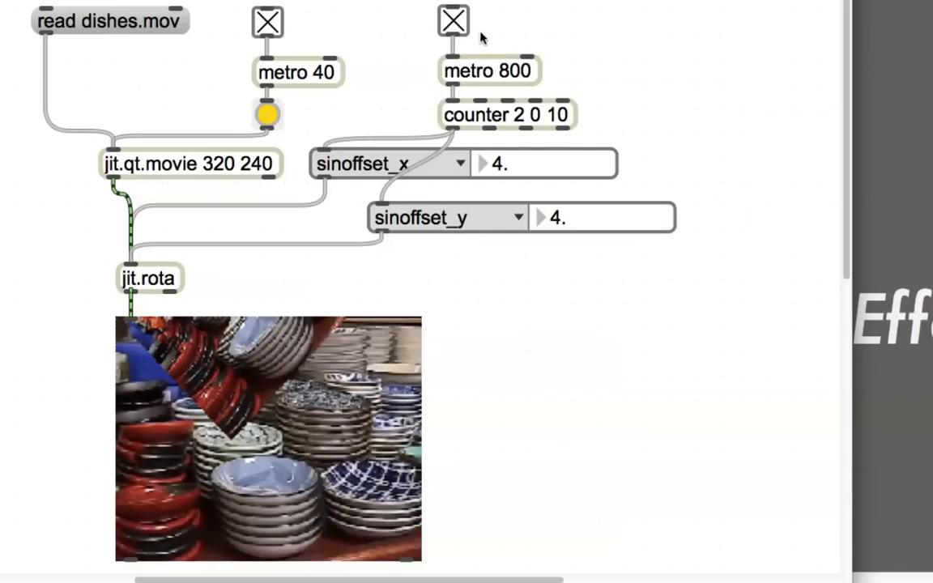
{"action": "left_click", "coordinate": [453, 22]}
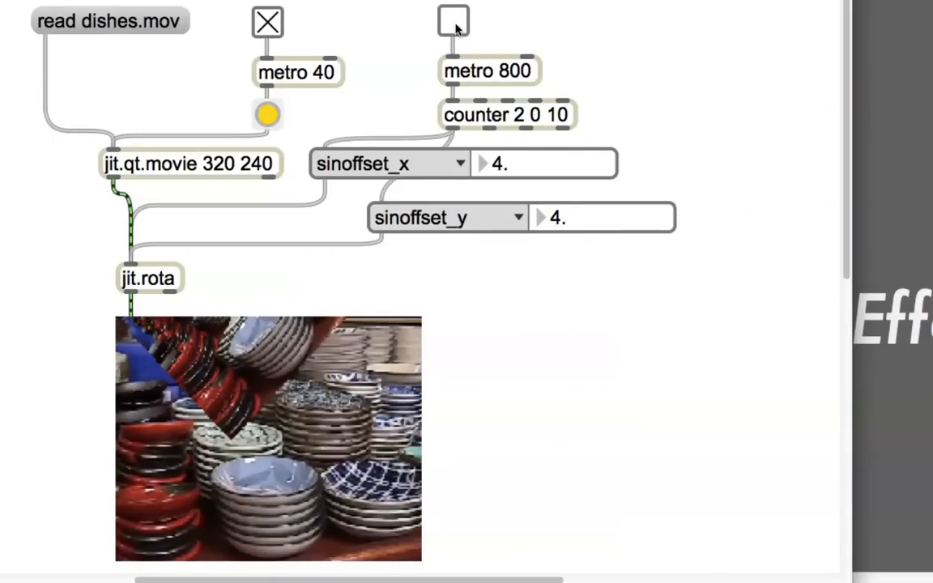
{"action": "left_click", "coordinate": [453, 22]}
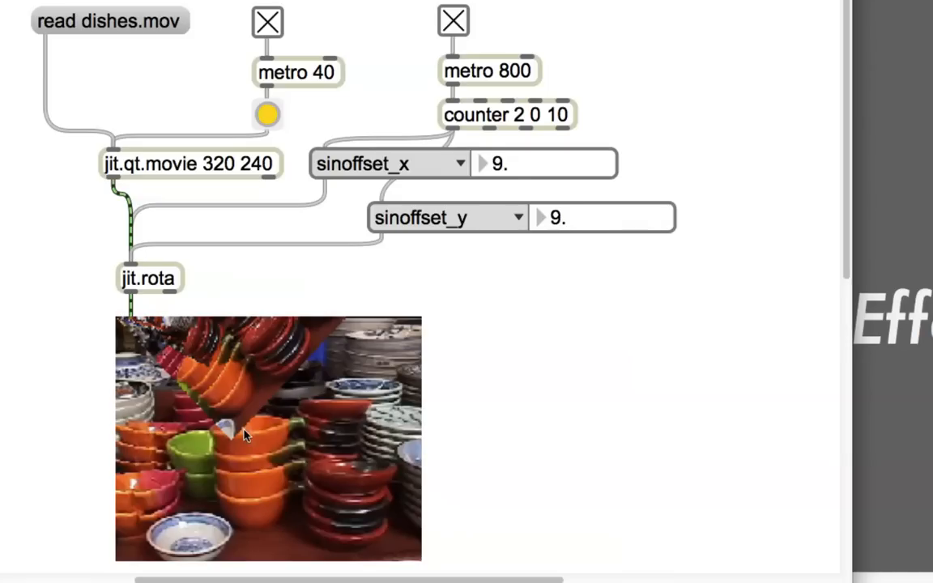
{"action": "mouse_move", "coordinate": [352, 339]}
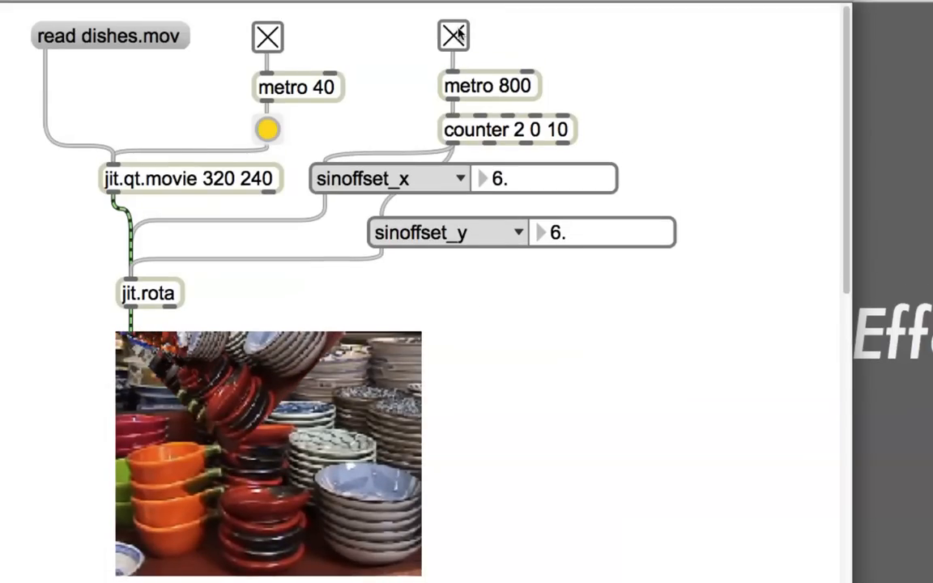
{"action": "left_click", "coordinate": [453, 36]}
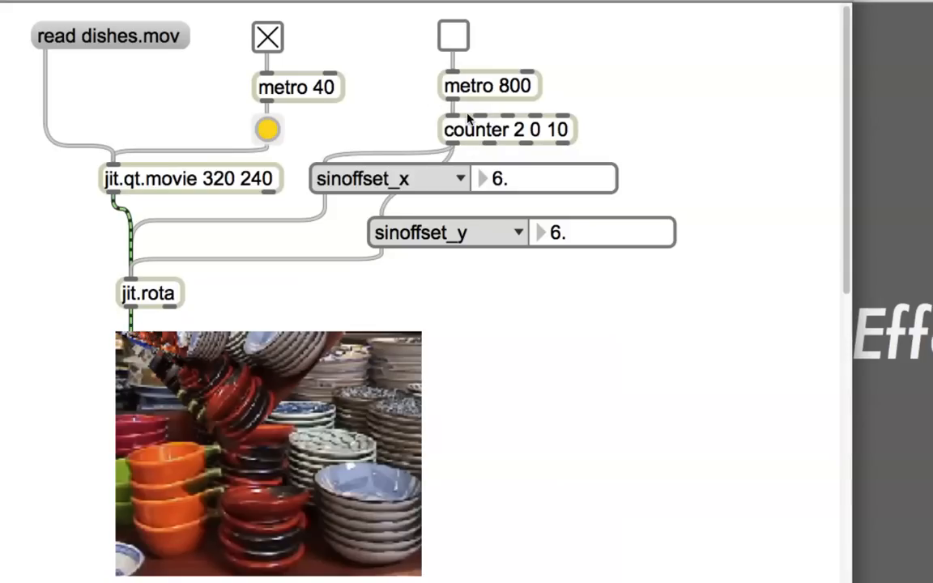
{"action": "mouse_move", "coordinate": [453, 190]}
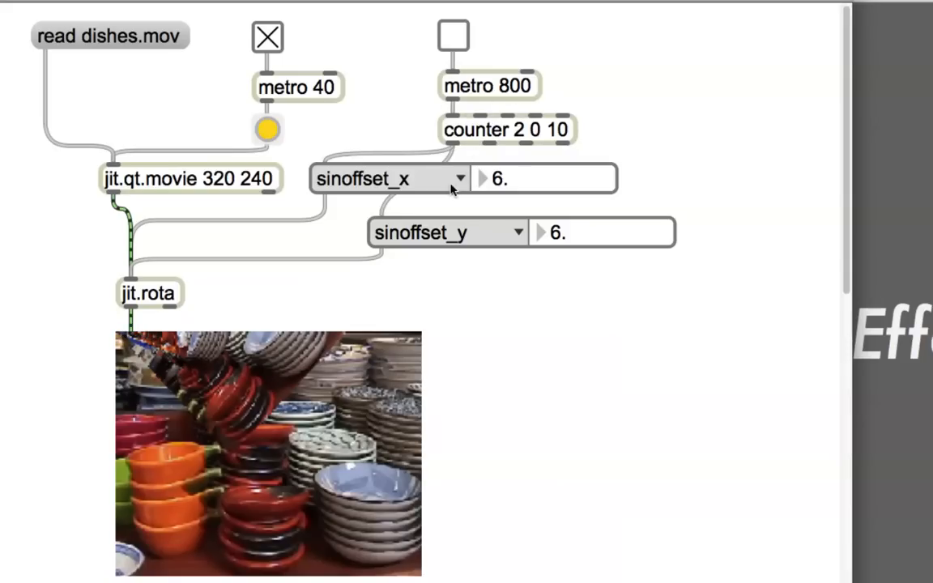
- Switch the controls to theta cosine offsets and run the counter briefly, stopping at 6
{"action": "left_click", "coordinate": [460, 178]}
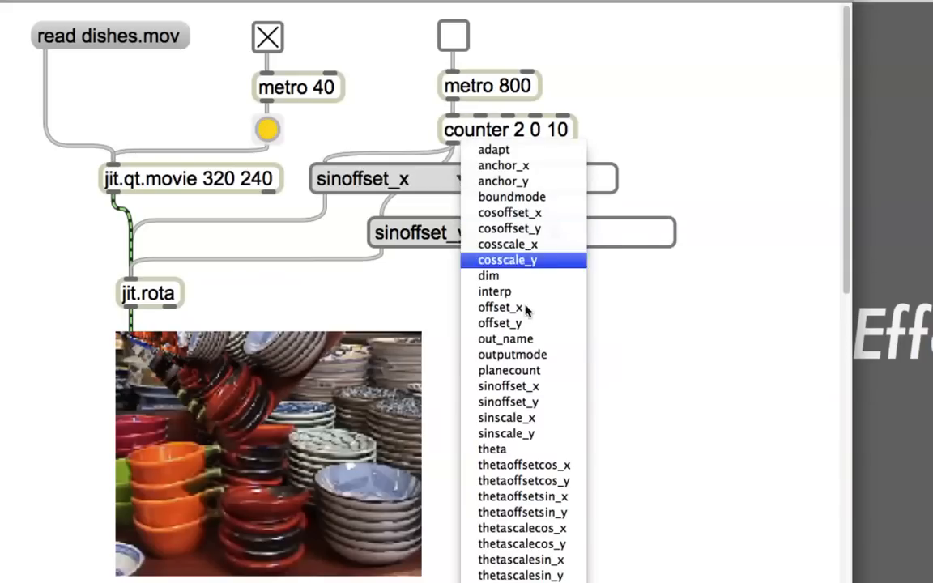
{"action": "mouse_move", "coordinate": [524, 465]}
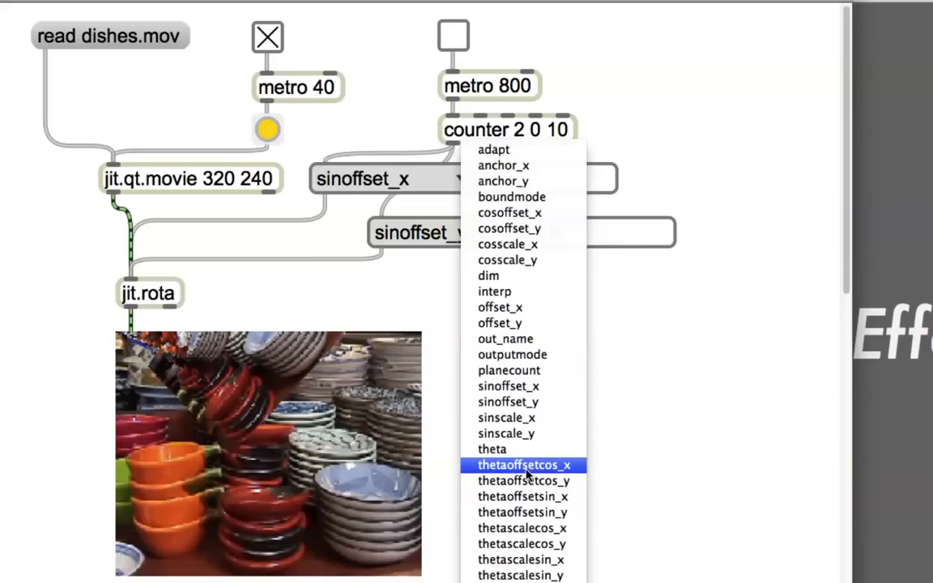
{"action": "left_click", "coordinate": [523, 465]}
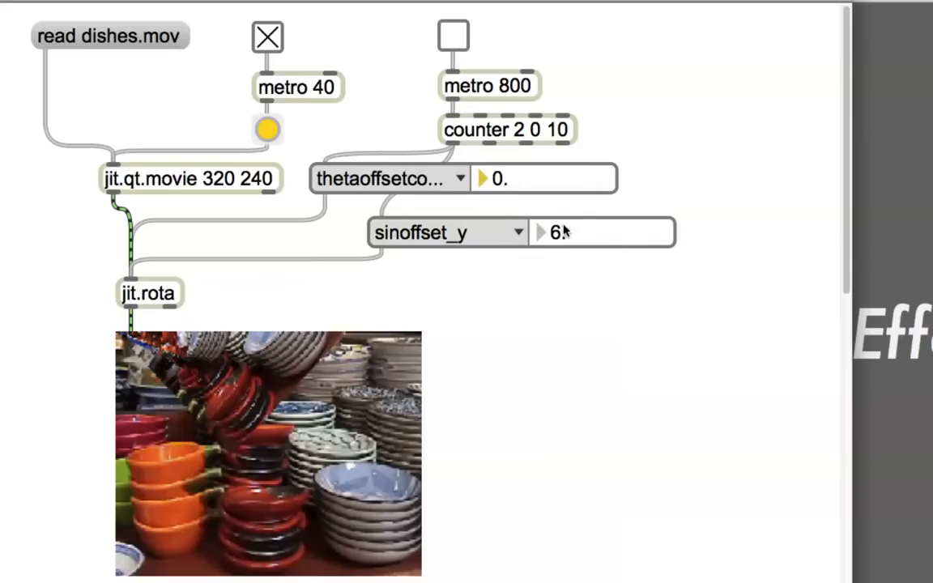
{"action": "left_click", "coordinate": [518, 232]}
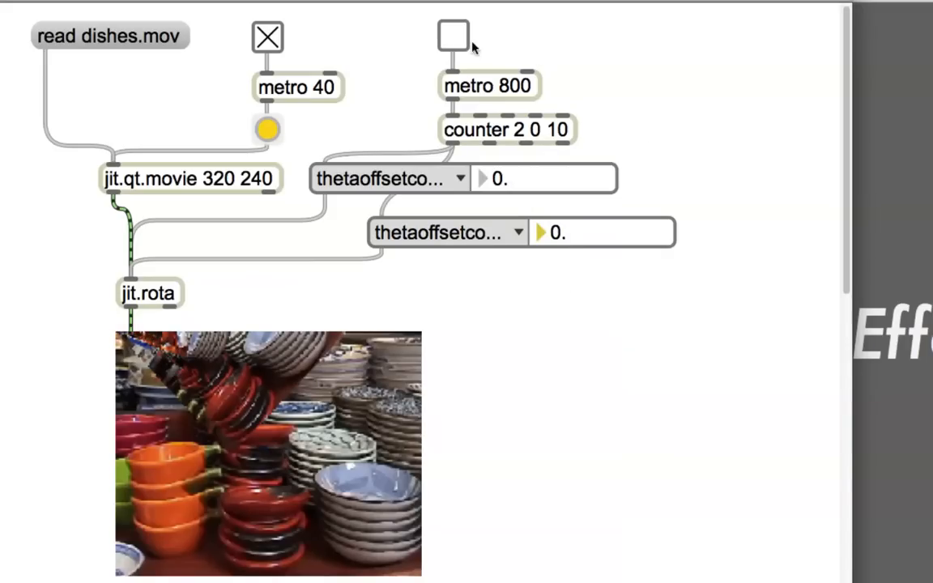
{"action": "left_click", "coordinate": [454, 36]}
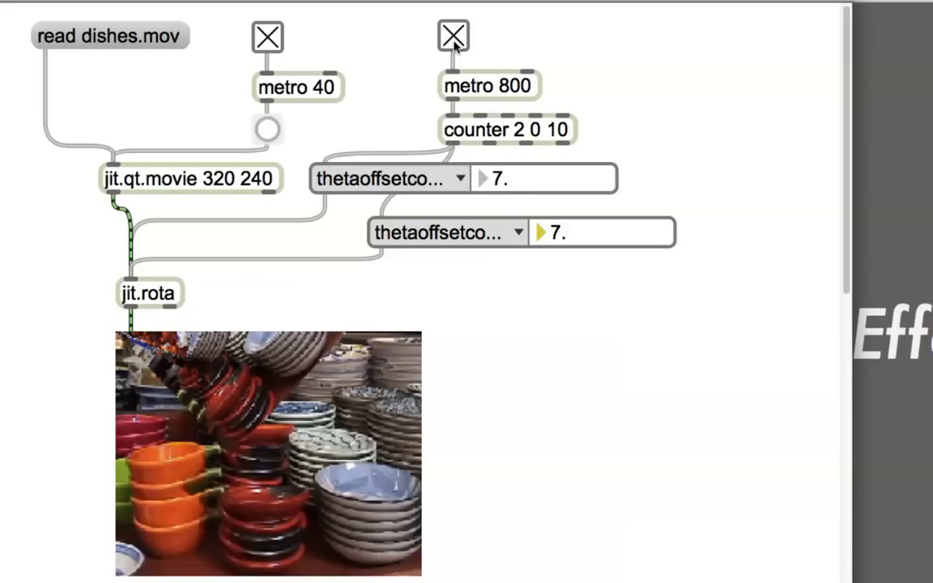
{"action": "left_click", "coordinate": [454, 36]}
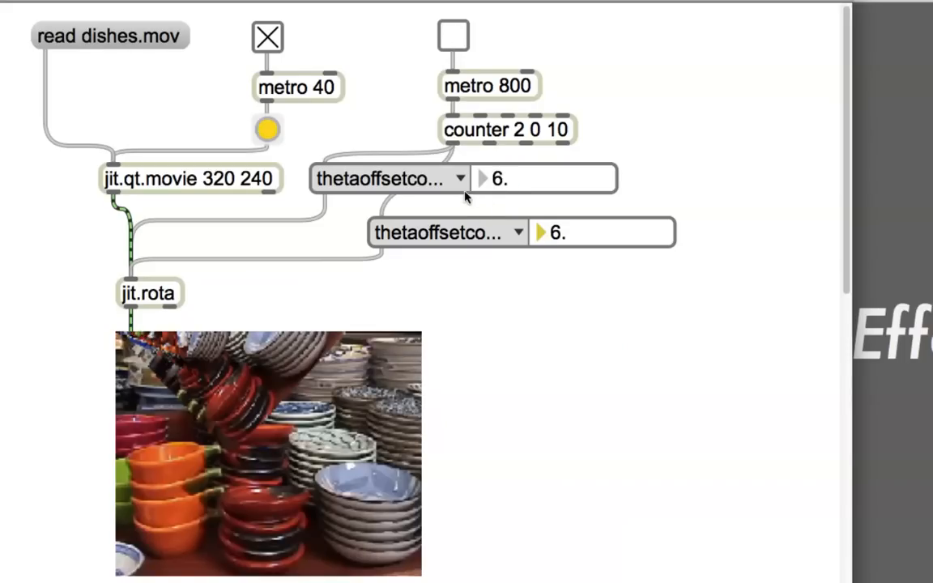
{"action": "left_click", "coordinate": [460, 179]}
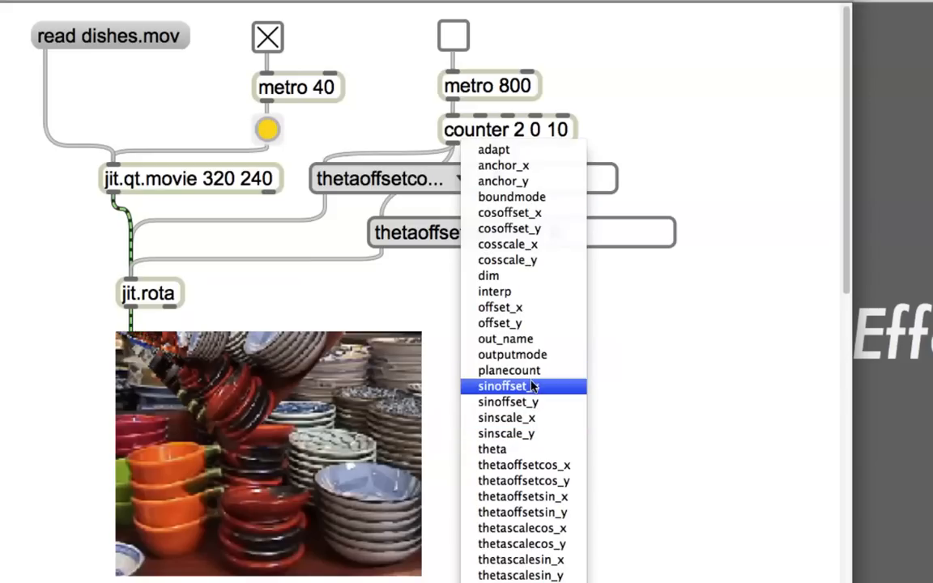
- Put the controls back on sinoffset_x and sinoffset_y and type 0 into sinoffset_x
{"action": "left_click", "coordinate": [502, 385]}
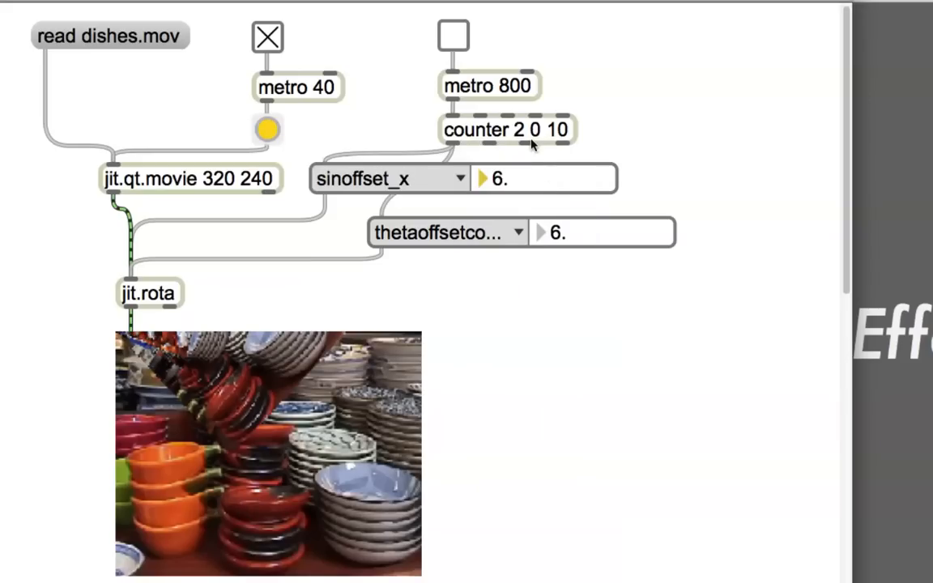
{"action": "left_click", "coordinate": [518, 232]}
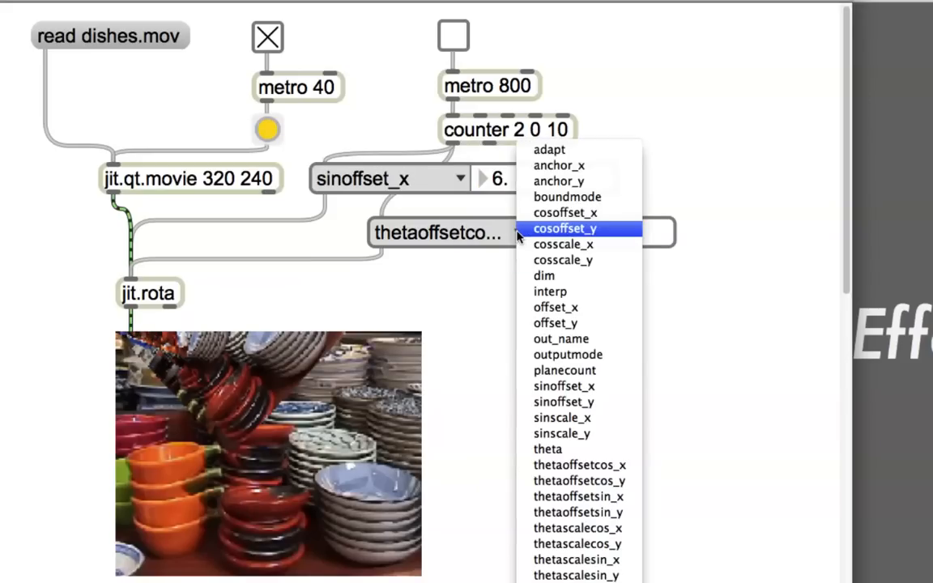
{"action": "mouse_move", "coordinate": [562, 433]}
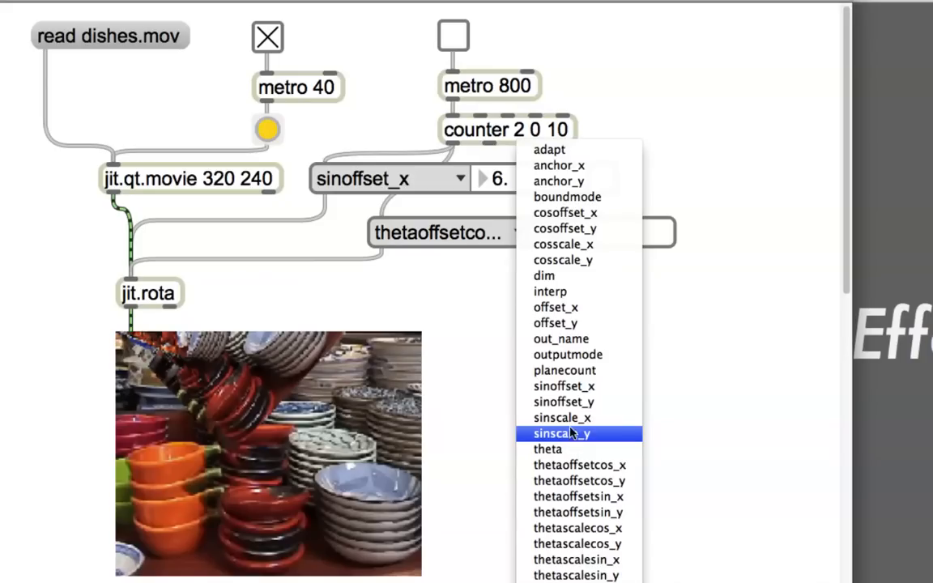
{"action": "left_click", "coordinate": [563, 402]}
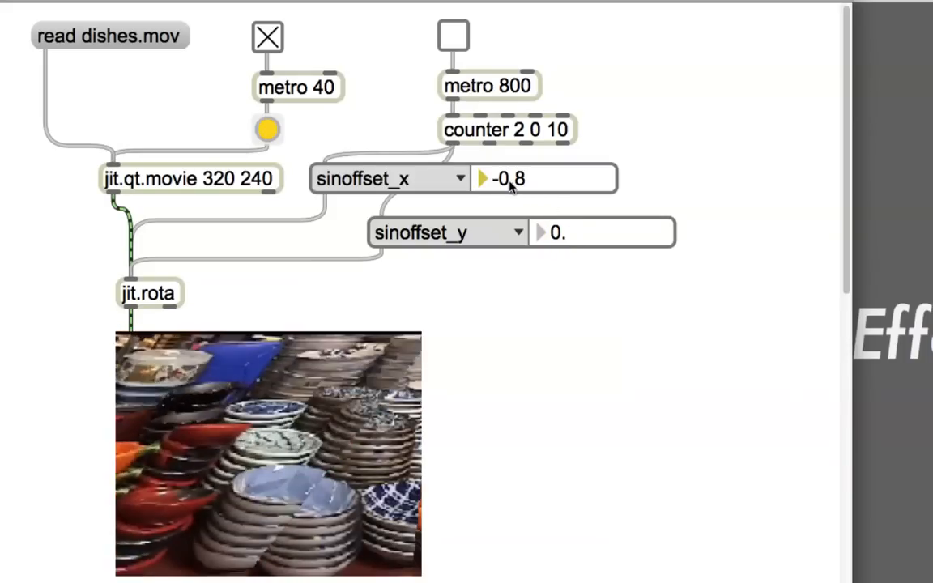
{"action": "type", "text": "0"}
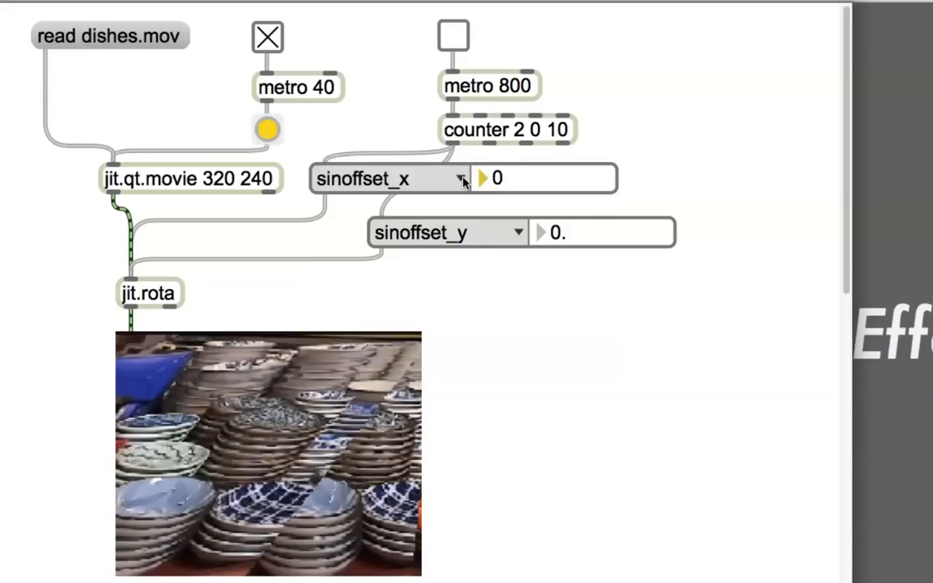
{"action": "left_click", "coordinate": [461, 179]}
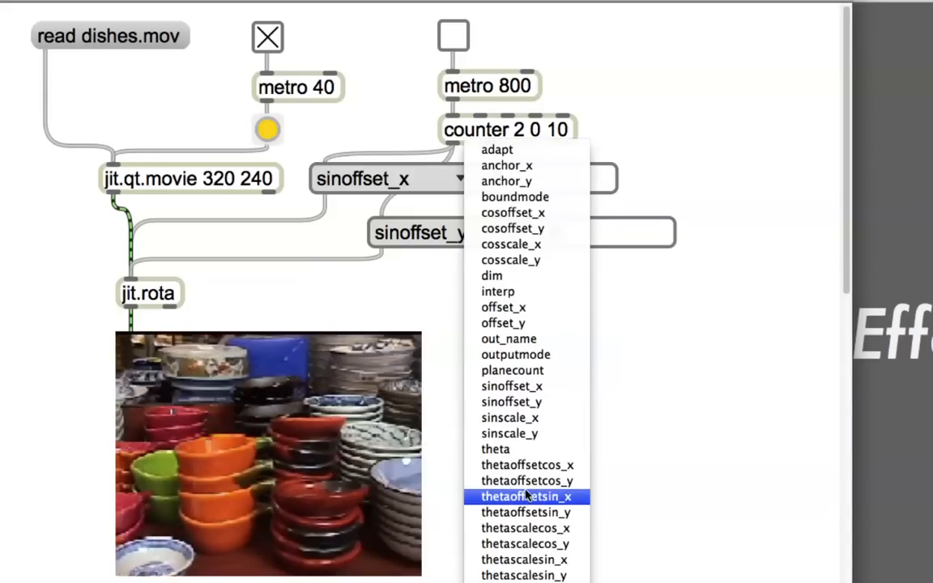
{"action": "mouse_move", "coordinate": [527, 465]}
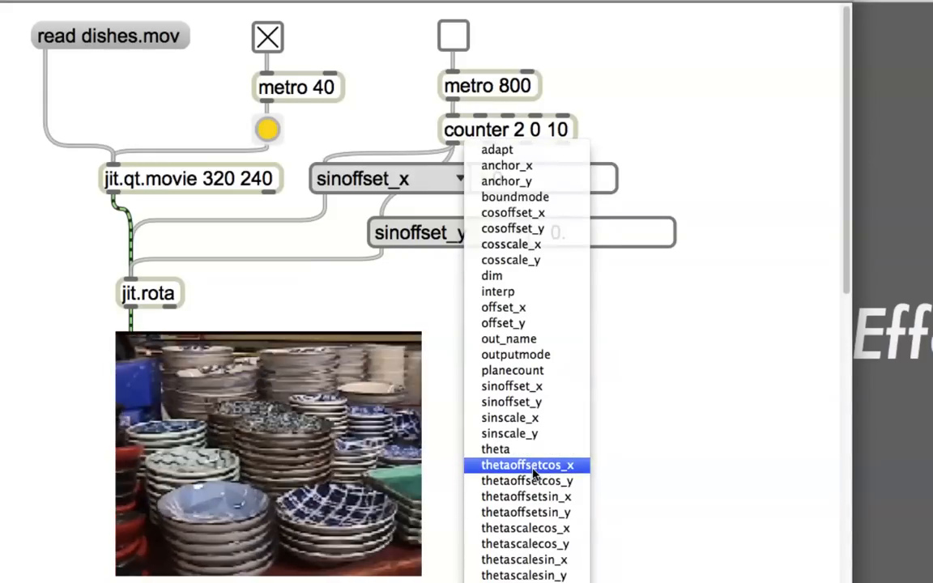
- Set the first control to thetaoffsetcos_x and run then stop the counter rotating the dishes
{"action": "left_click", "coordinate": [528, 465]}
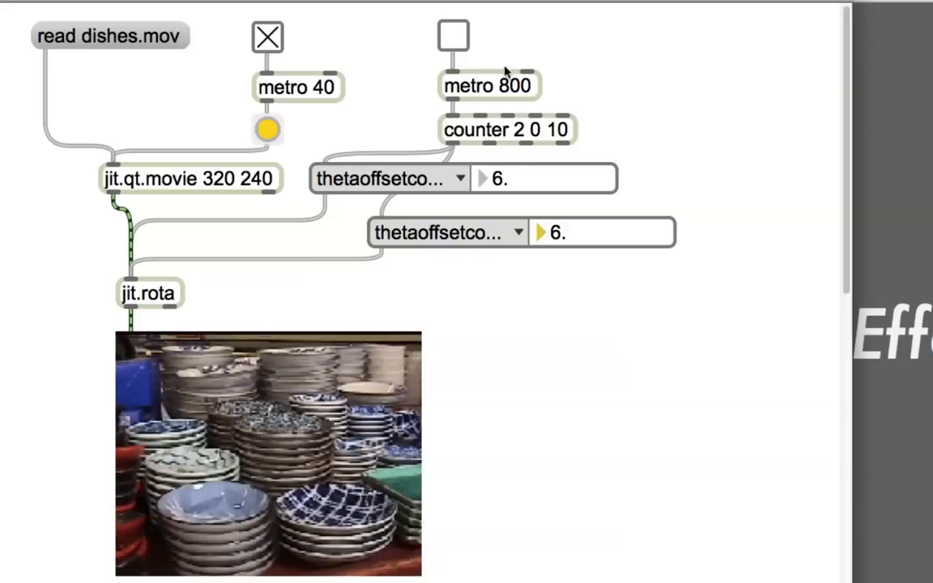
{"action": "left_click", "coordinate": [453, 37]}
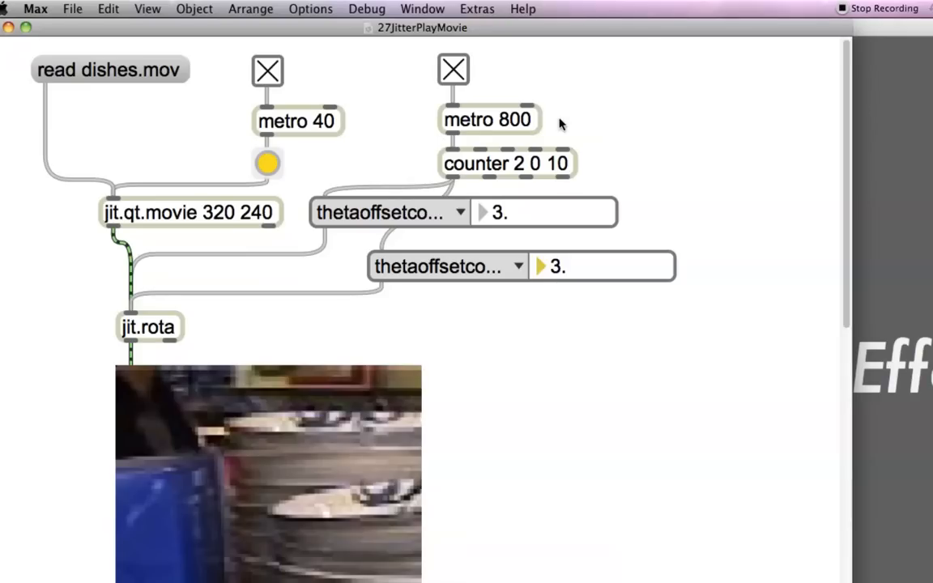
{"action": "left_click", "coordinate": [452, 70]}
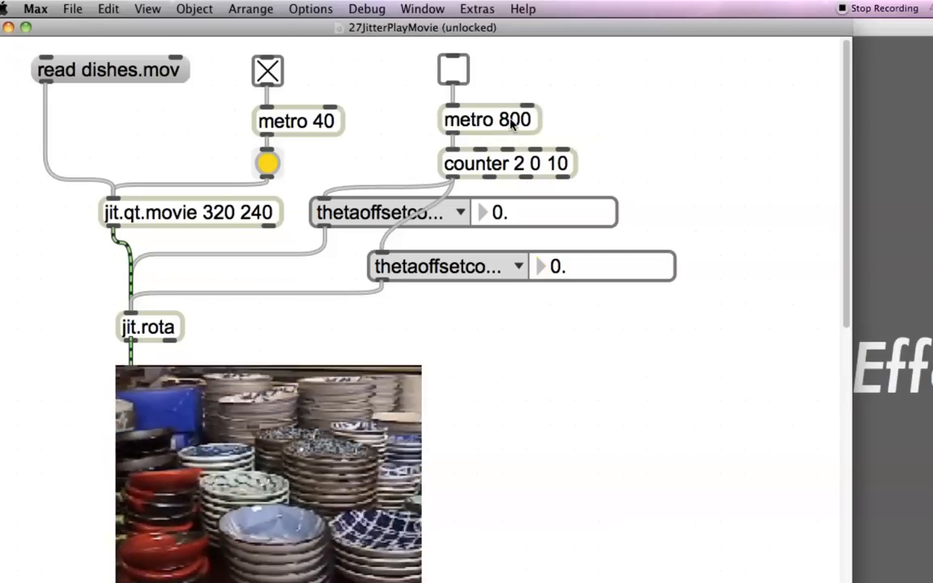
- Change metro 800 to metro 80 and raise the counter maximum to 100
{"action": "left_click", "coordinate": [488, 119]}
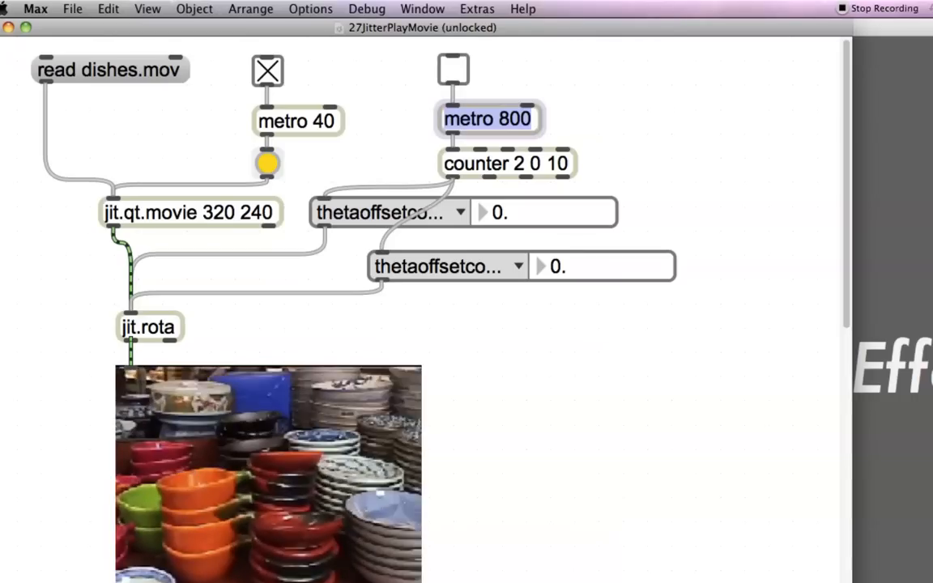
{"action": "left_click", "coordinate": [503, 119]}
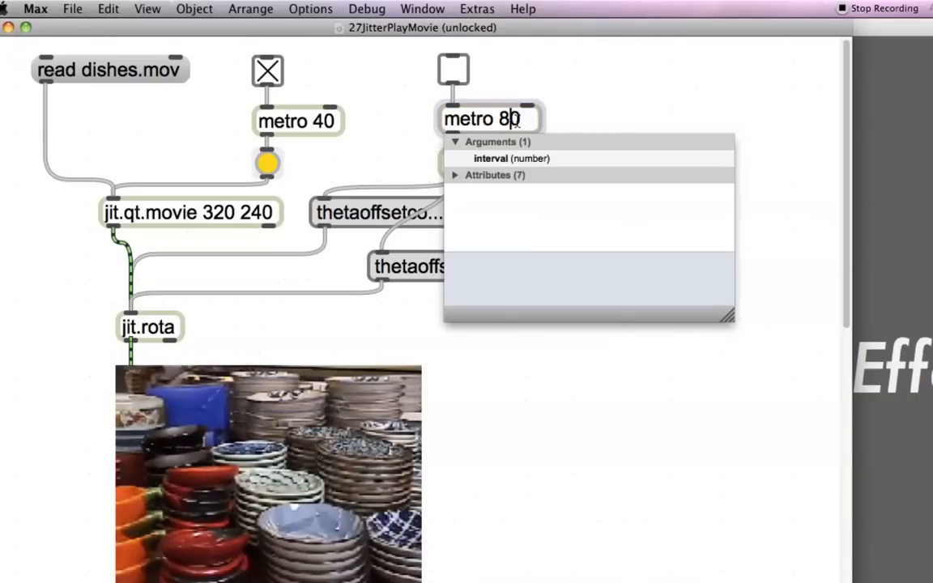
{"action": "mouse_move", "coordinate": [680, 55]}
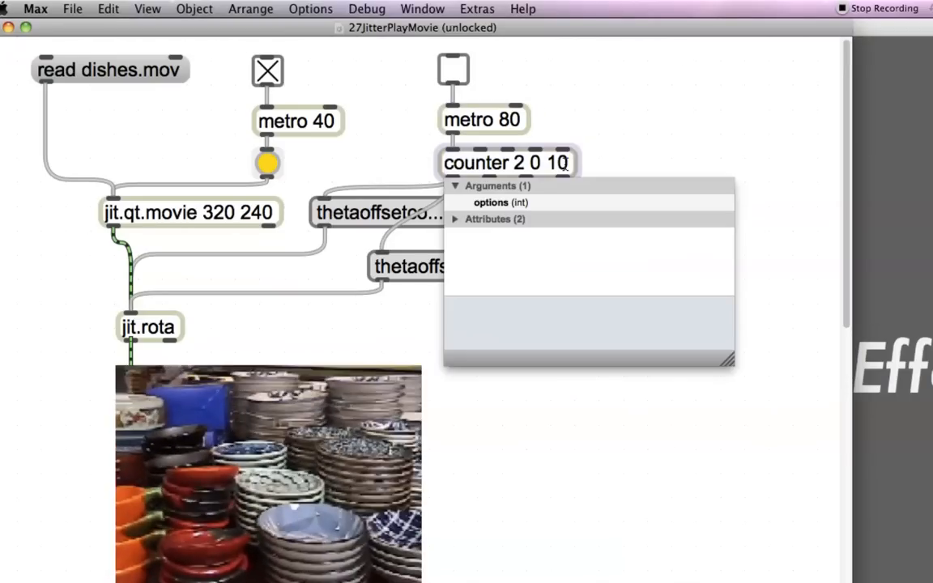
{"action": "type", "text": "0"}
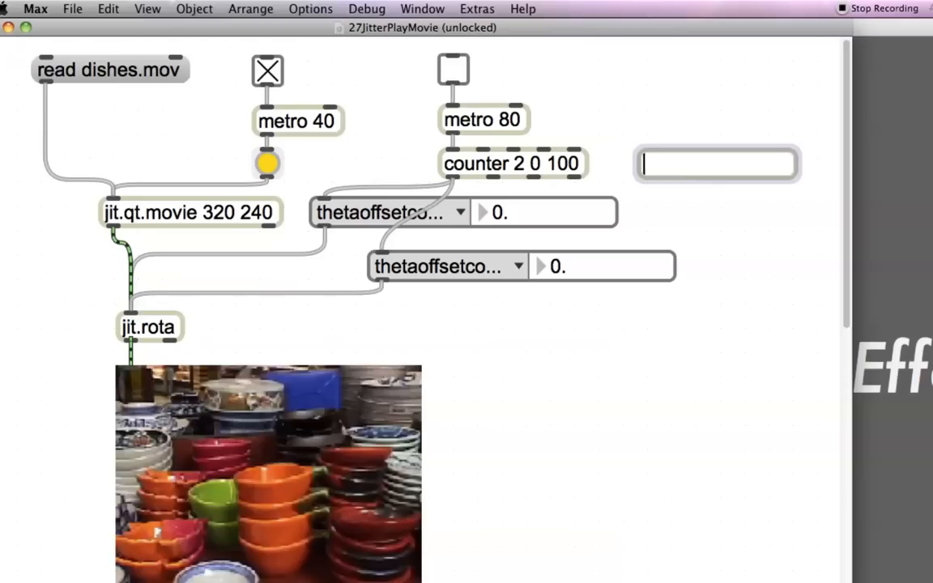
- Enter a / 50. division object, then correct its divisor to / 25
{"action": "type", "text": "/"}
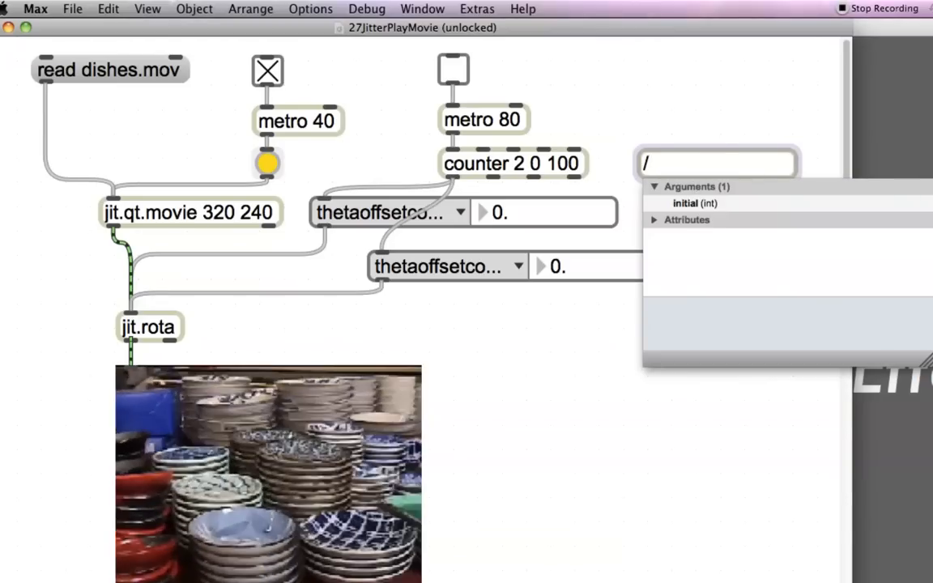
{"action": "type", "text": "50."}
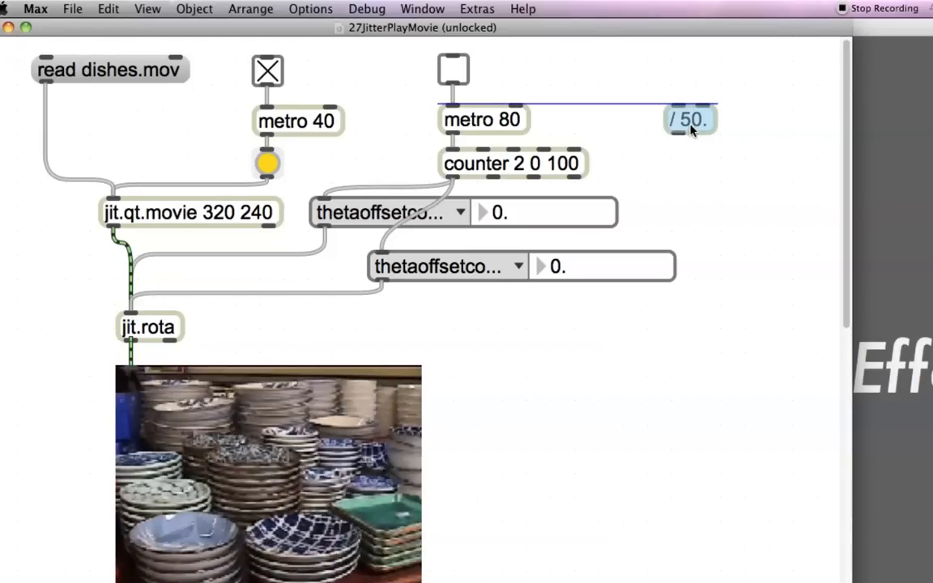
{"action": "left_click", "coordinate": [689, 119]}
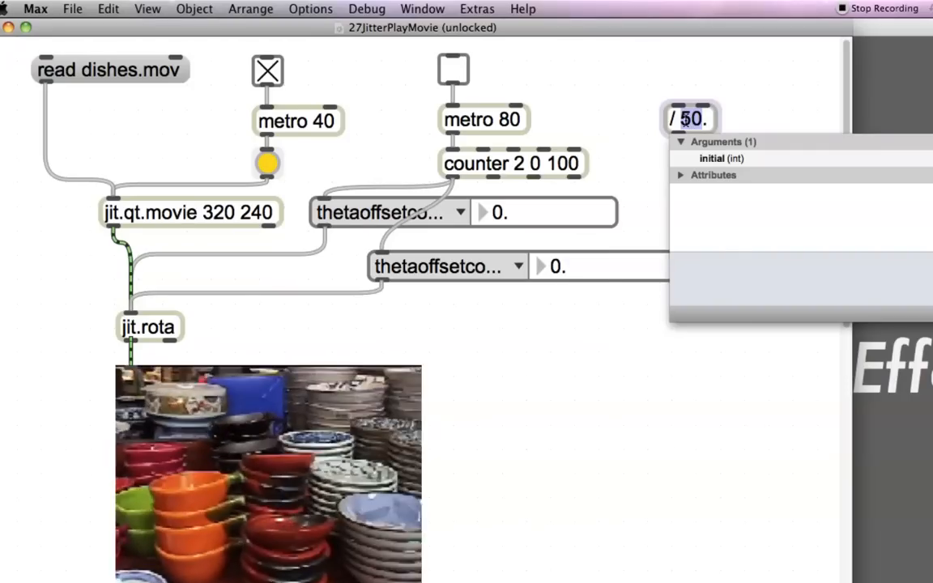
{"action": "type", "text": "25"}
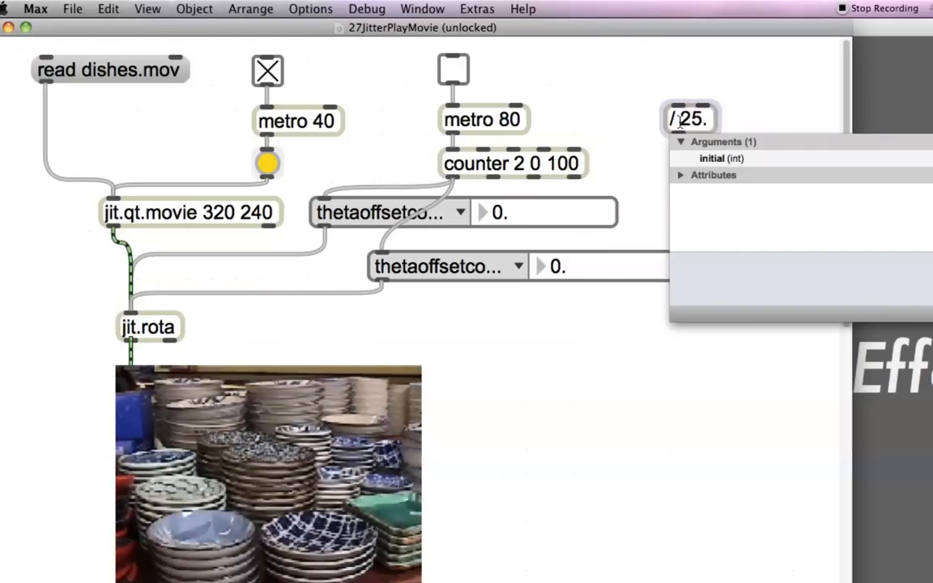
{"action": "left_click", "coordinate": [685, 164]}
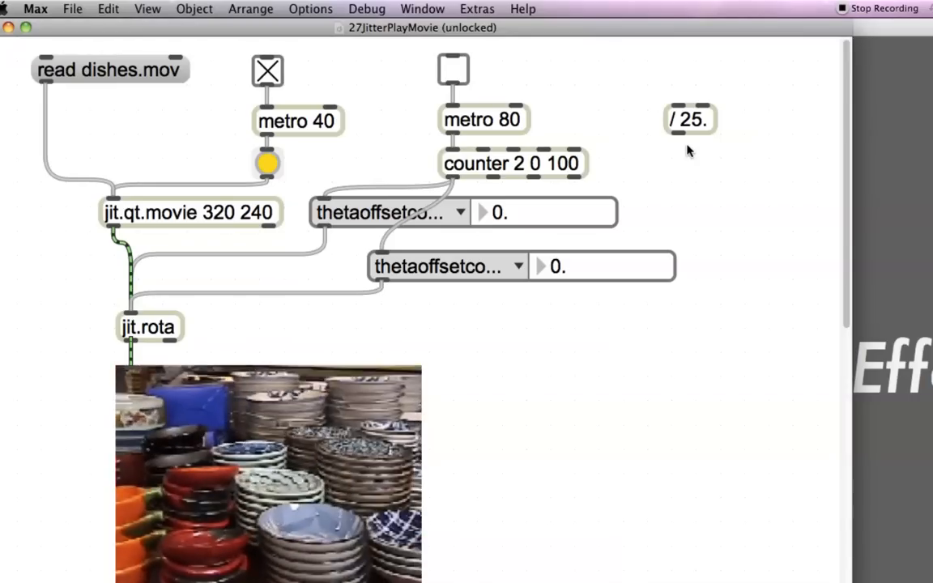
{"action": "mouse_move", "coordinate": [688, 130]}
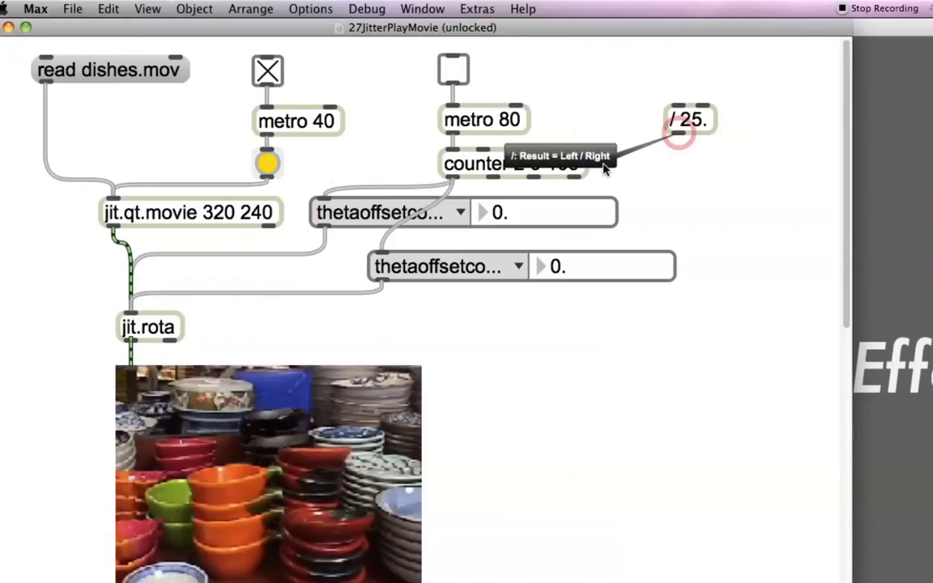